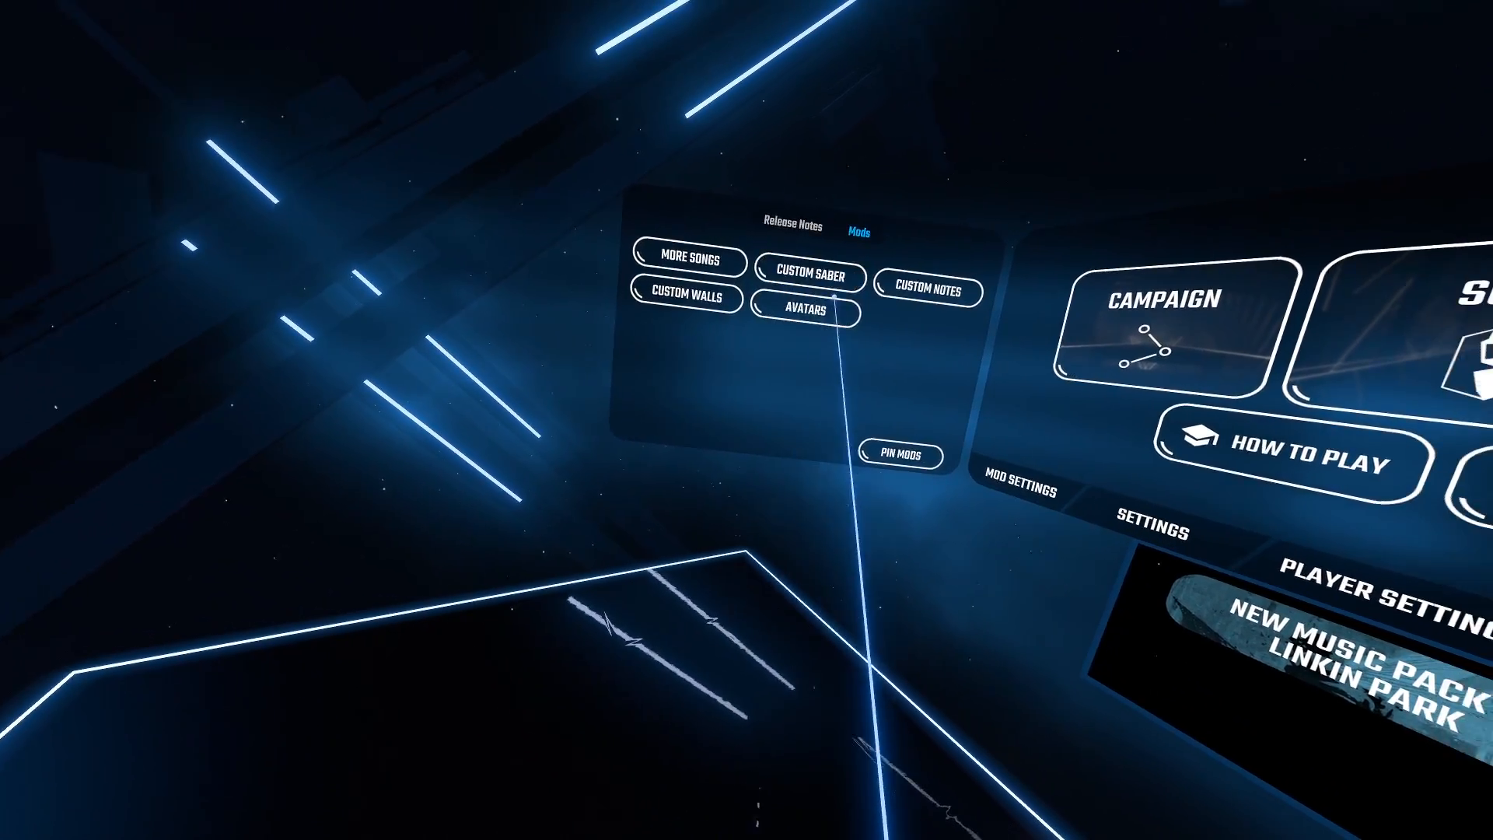
# Step: From the Mods panel, open the CameraPlus camera options menu
pyautogui.click(810, 312)
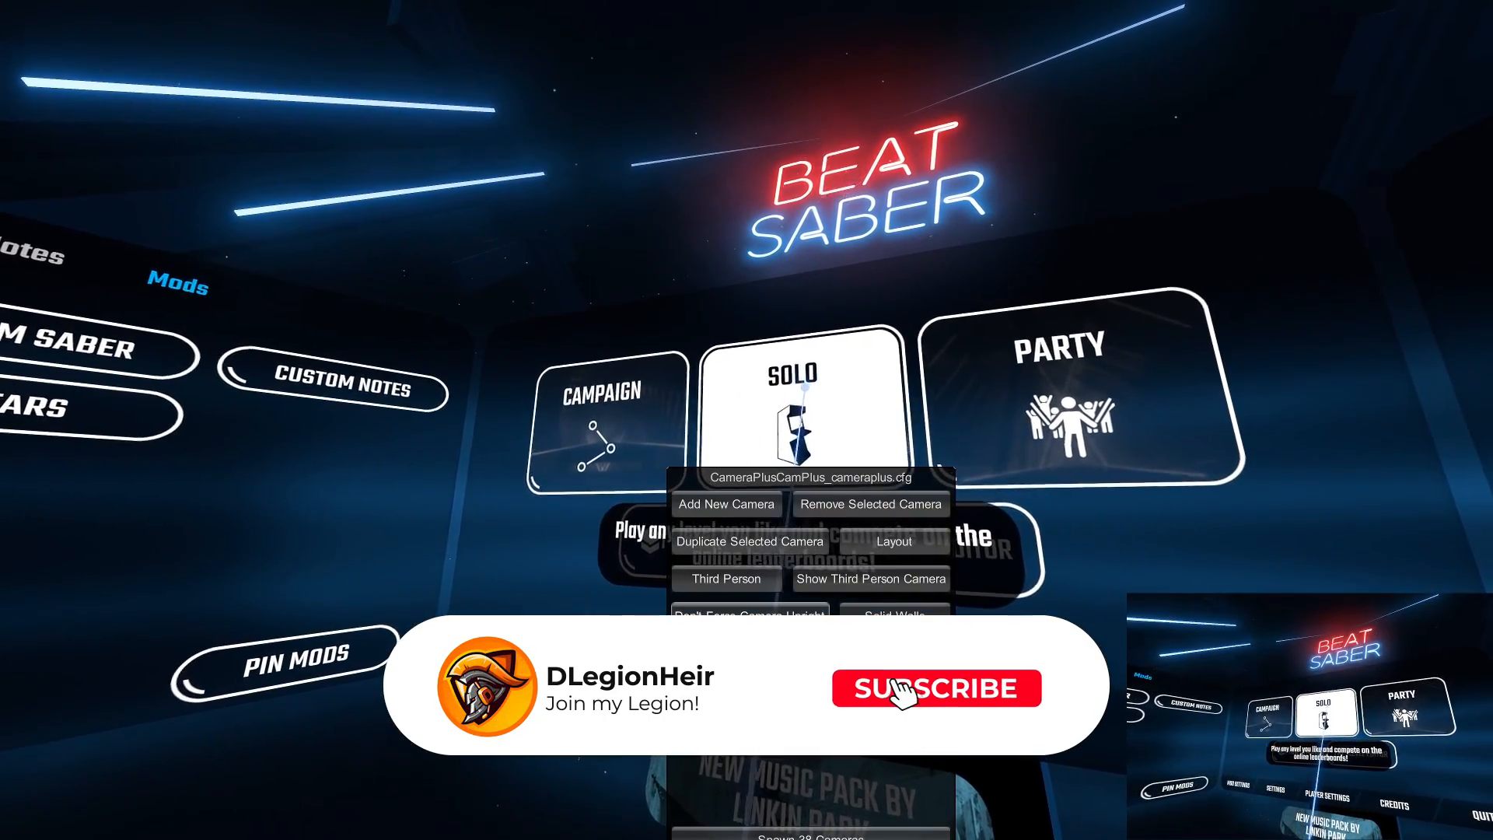
pyautogui.click(936, 688)
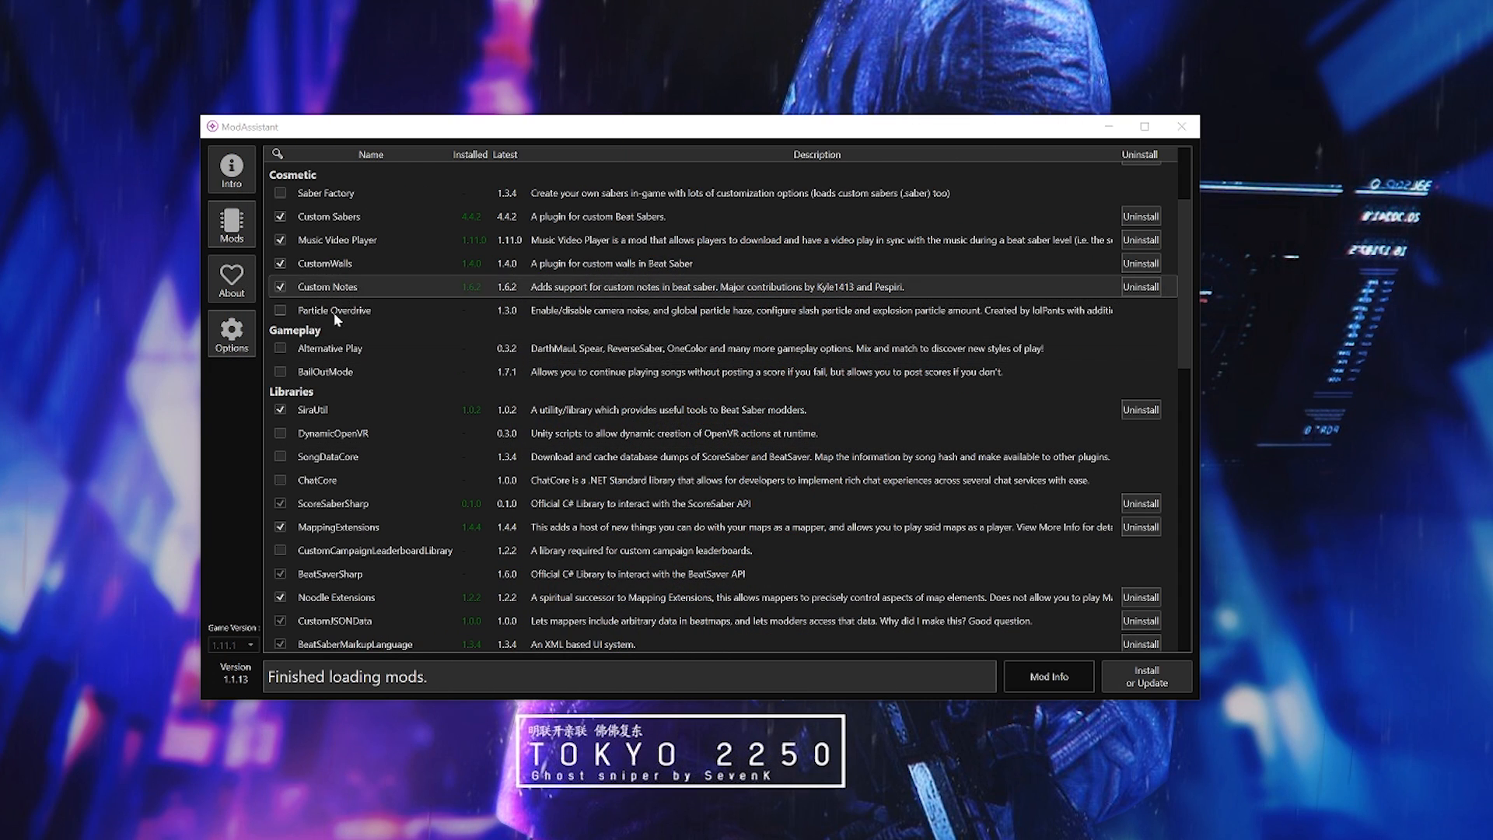
pyautogui.moveTo(412, 240)
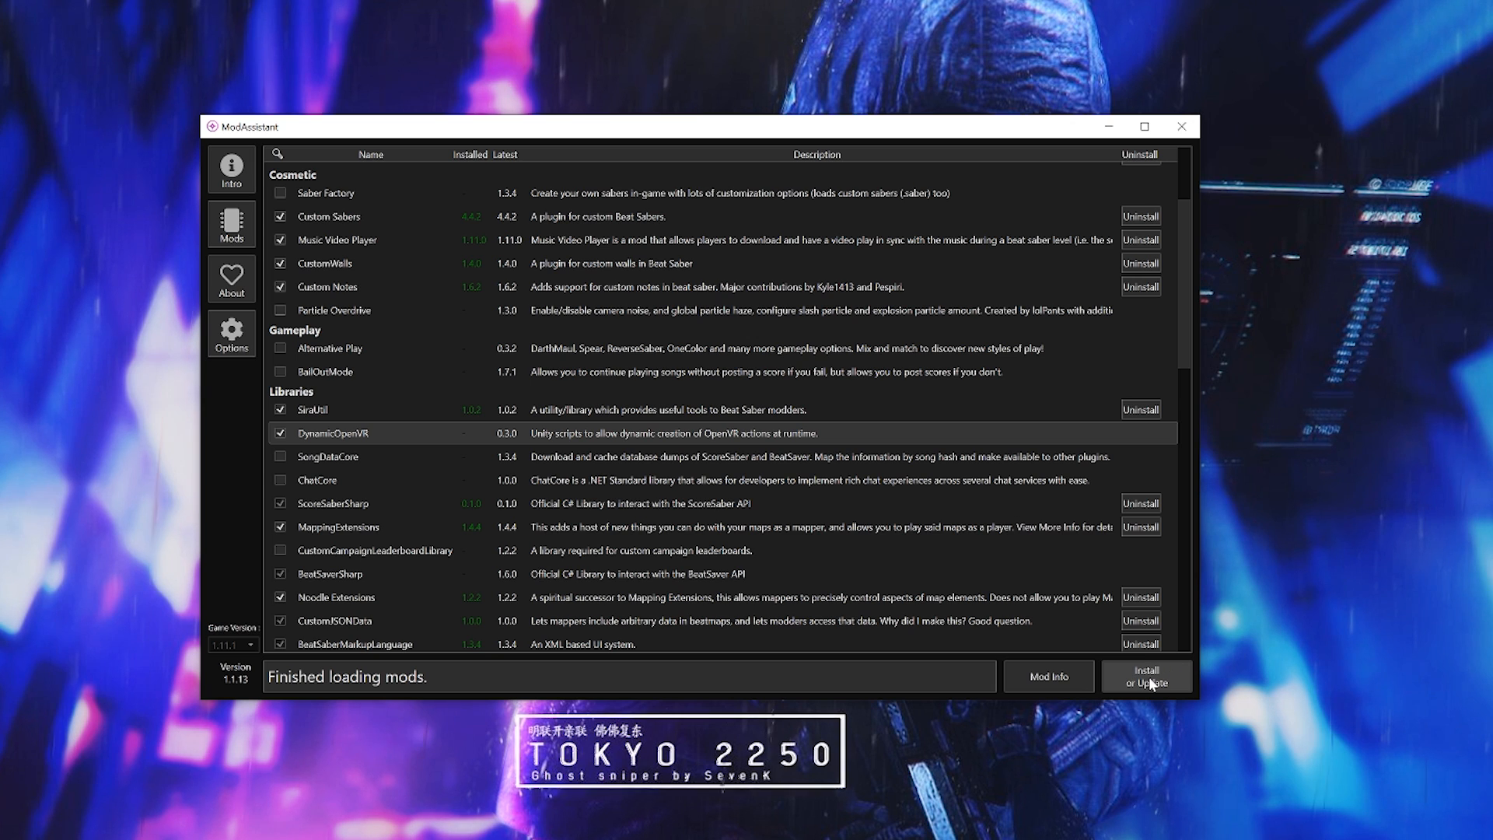
# Step: Install the newly ticked DynamicOpenVR library with Install or Update
pyautogui.click(1146, 675)
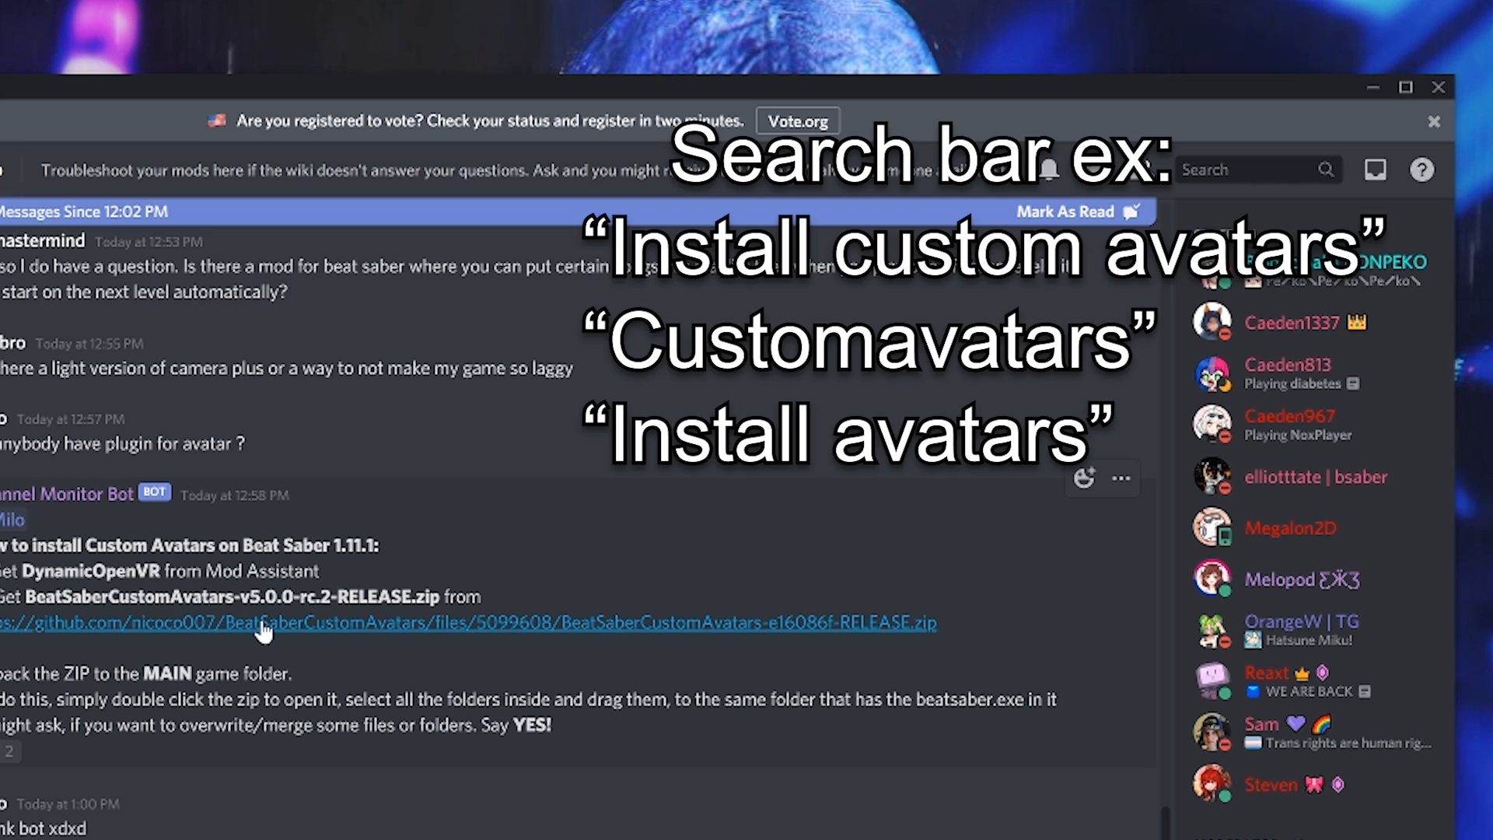
pyautogui.moveTo(327, 632)
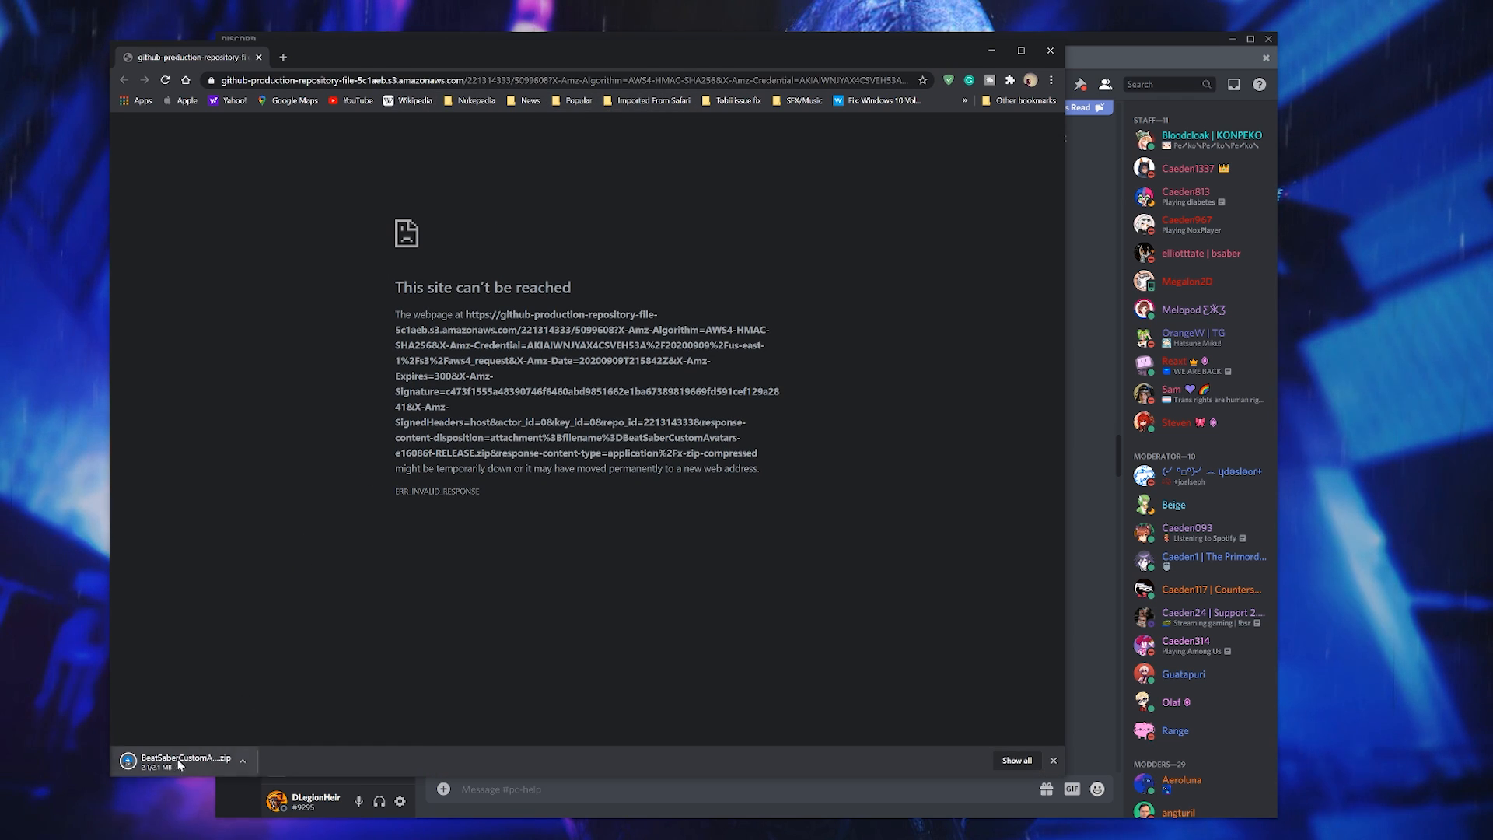
# Step: Open the downloaded BeatSaberCustomAvatars zip from Chrome's download bar
pyautogui.click(292, 265)
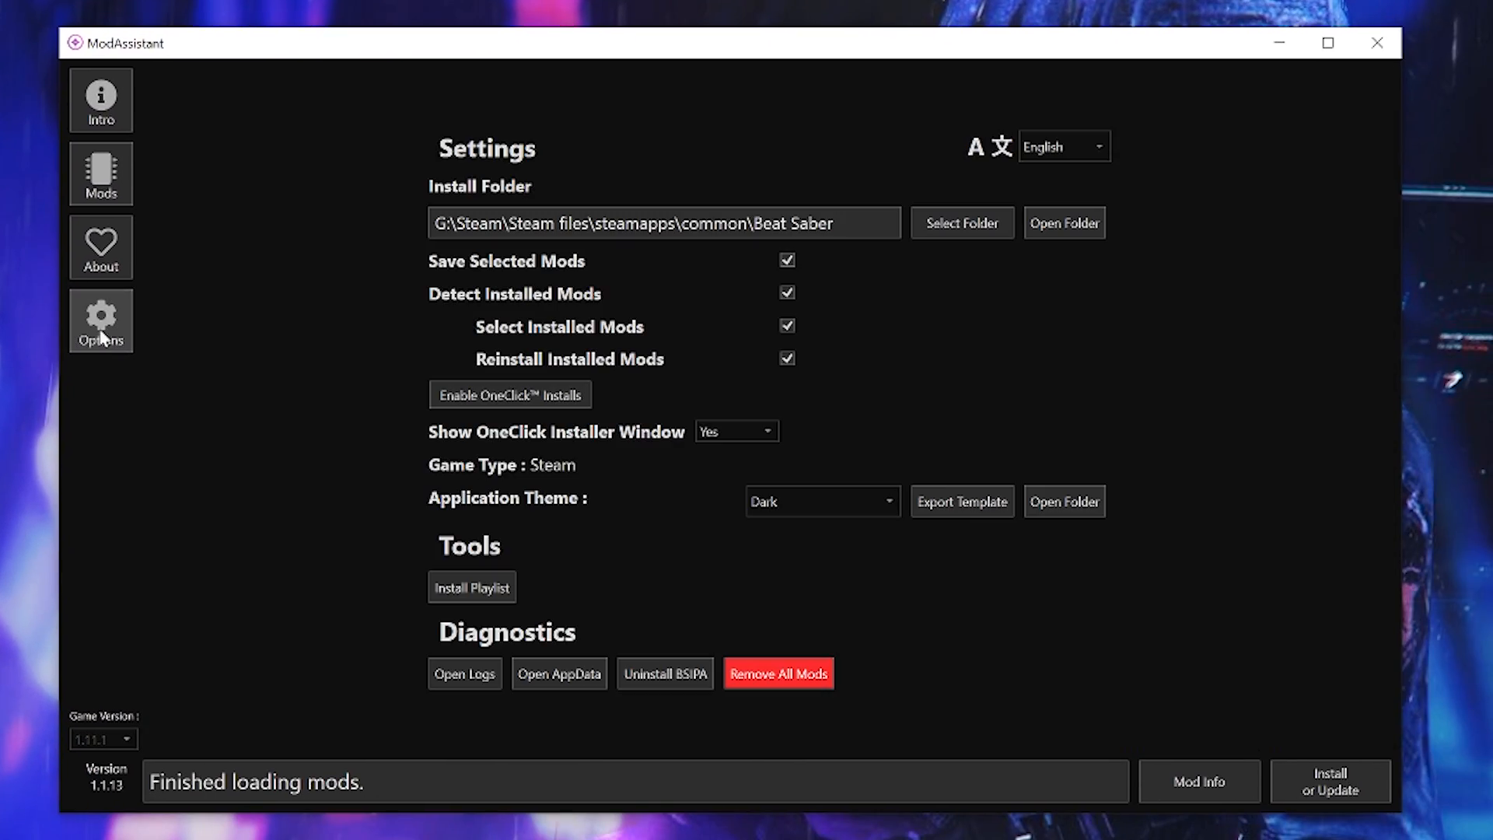
# Step: Open the Beat Saber install folder and confirm CustomAvatar.dll sits in Plugins
pyautogui.click(1064, 223)
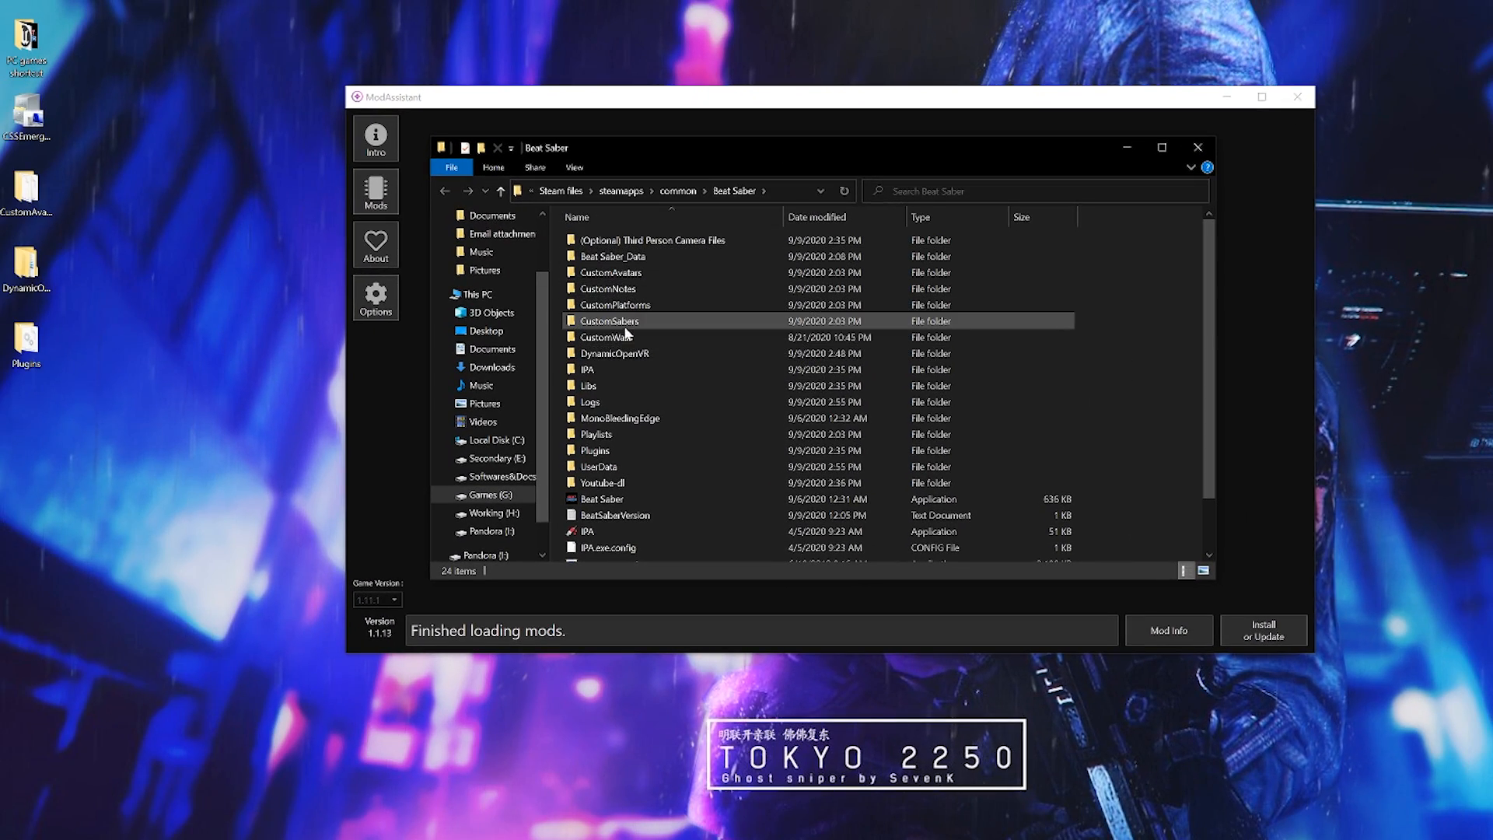
pyautogui.moveTo(615, 276)
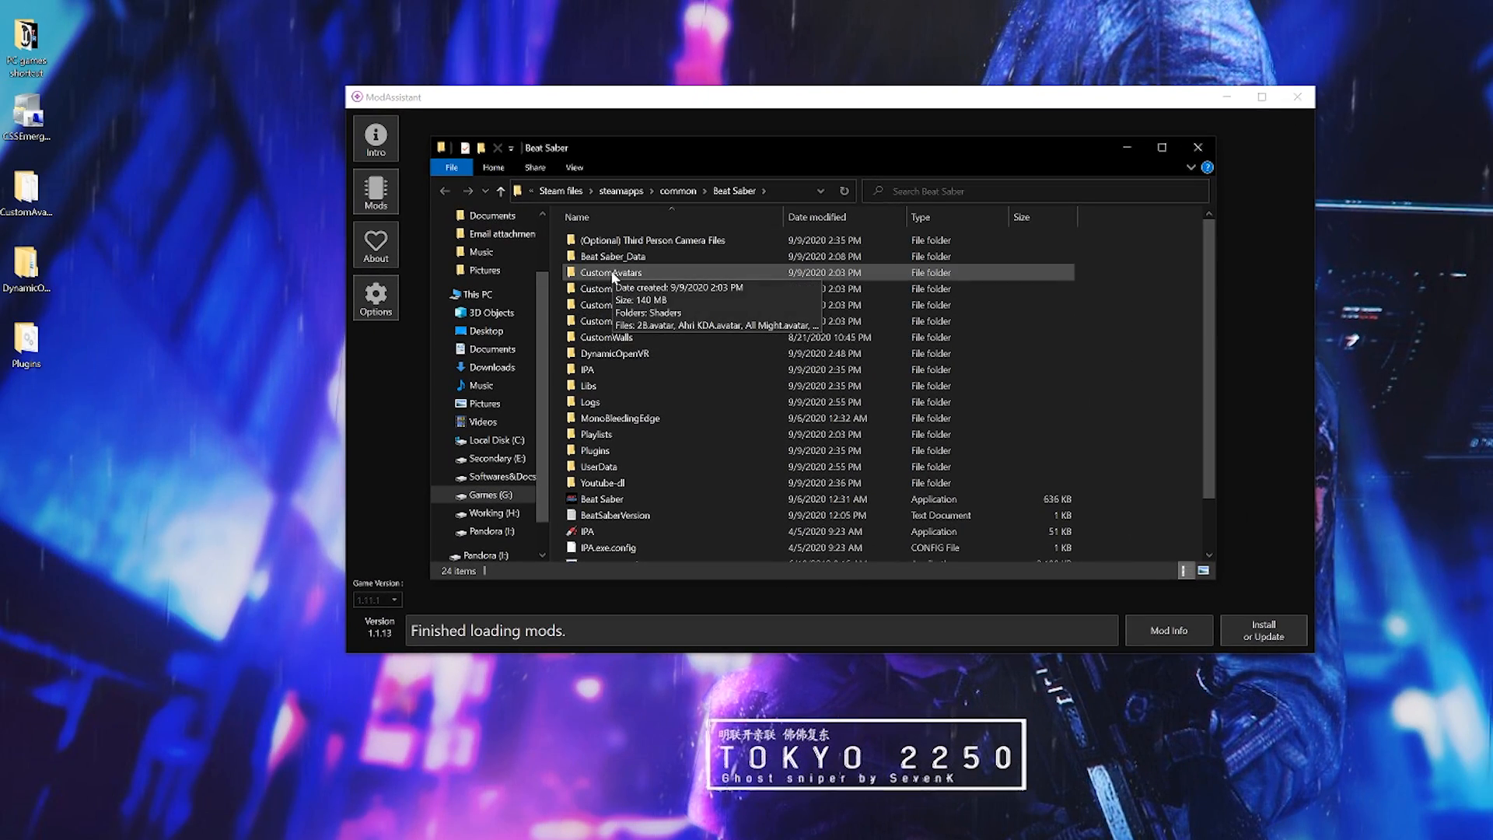
pyautogui.moveTo(331, 236)
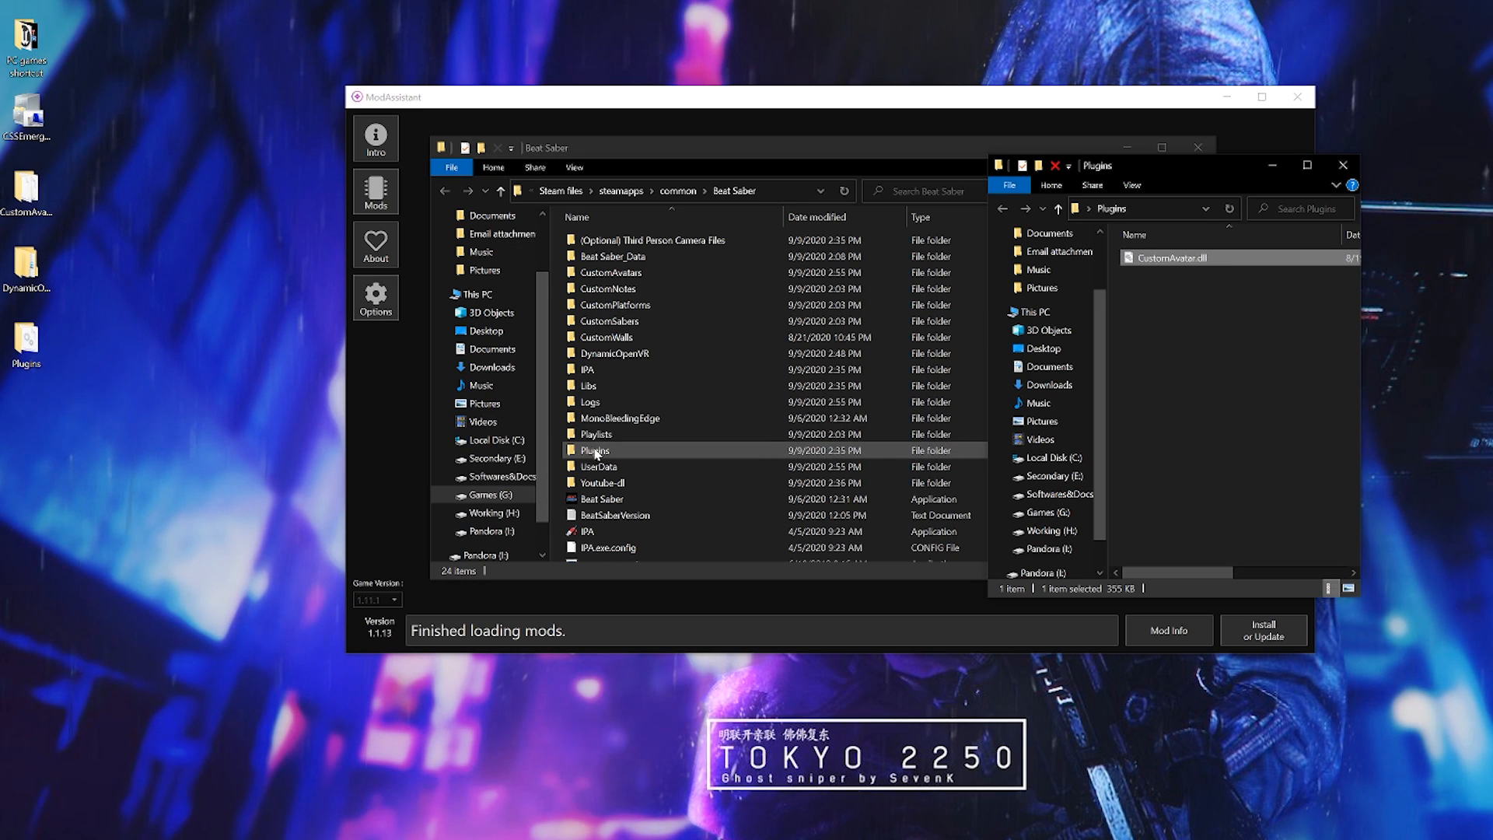
pyautogui.doubleClick(595, 449)
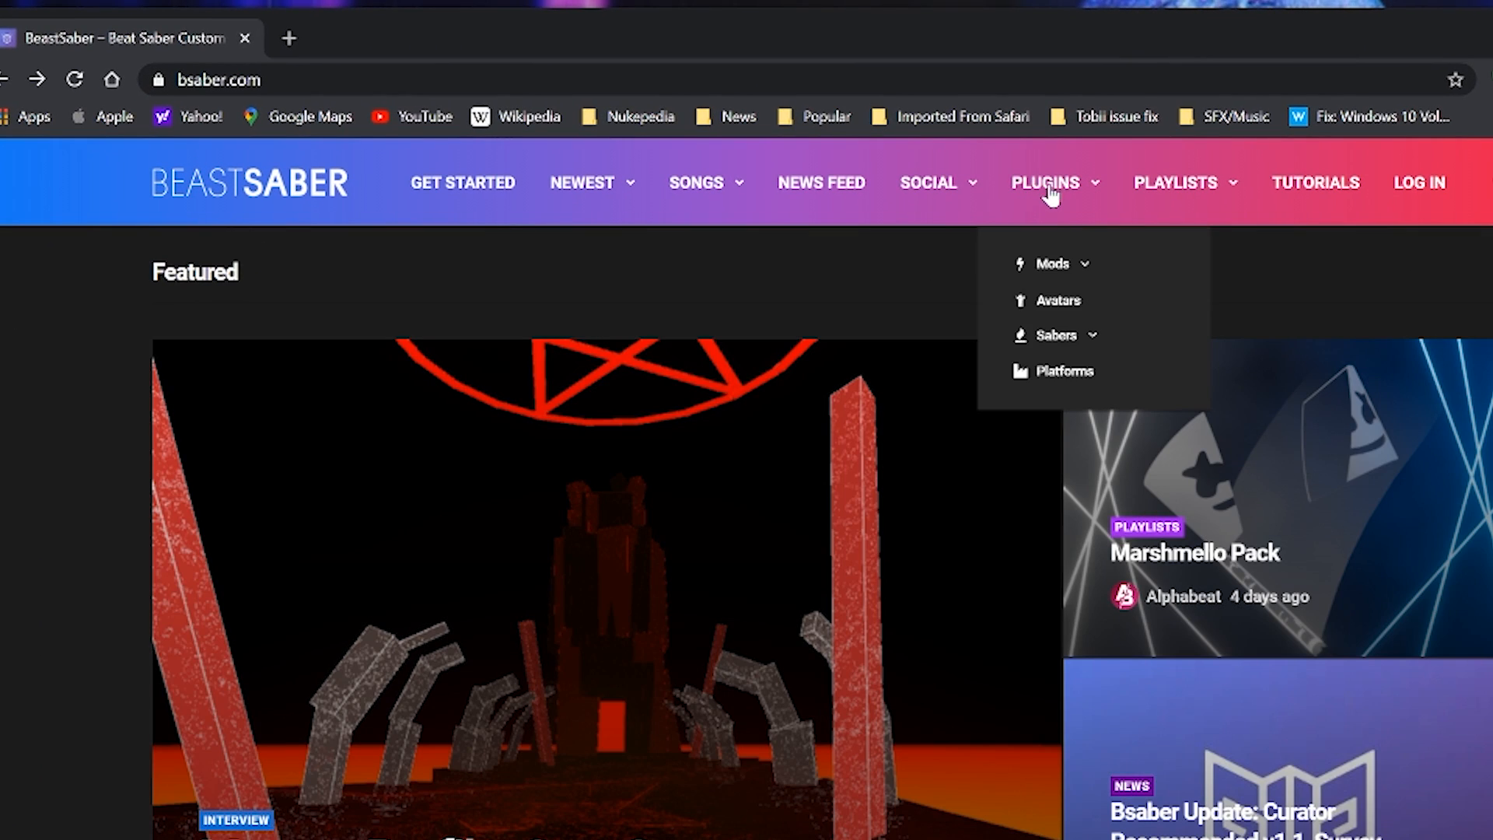
# Step: Enable OneClick Installs and install the DOOM Eternal avatar from BeastSaber's Avatars page
pyautogui.click(1058, 300)
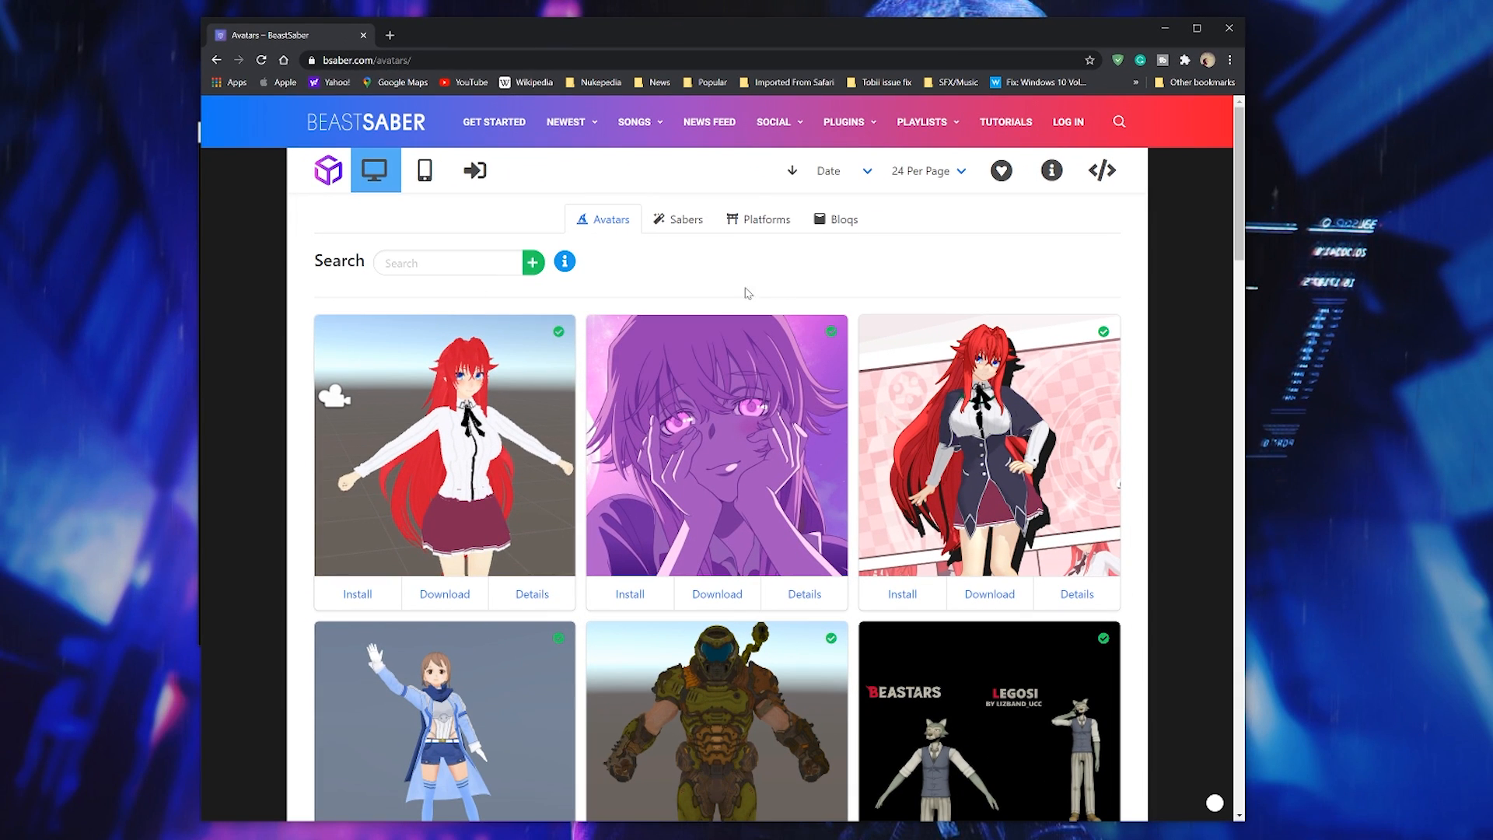
pyautogui.moveTo(515, 305)
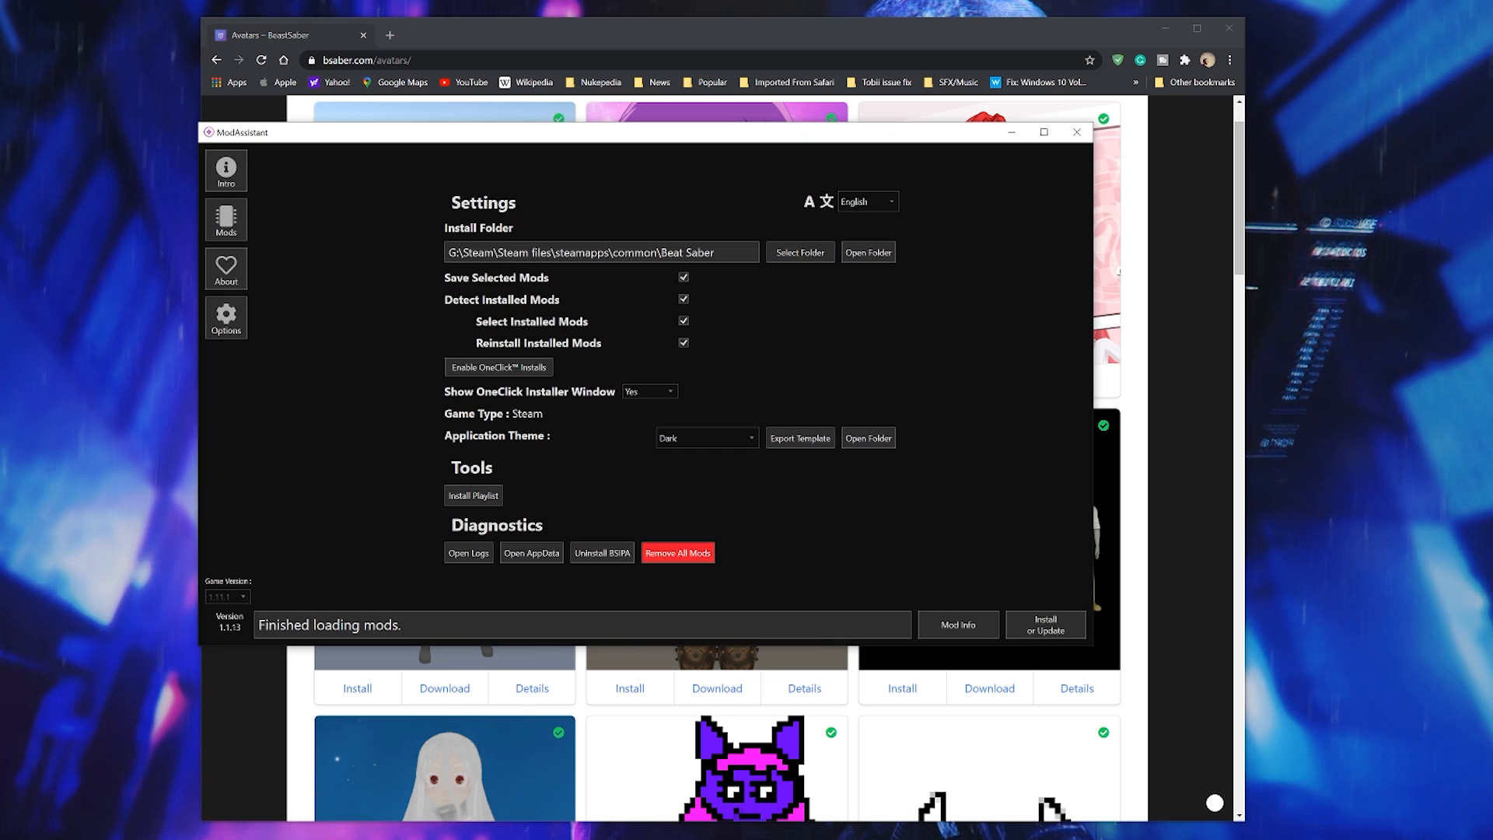
pyautogui.click(499, 366)
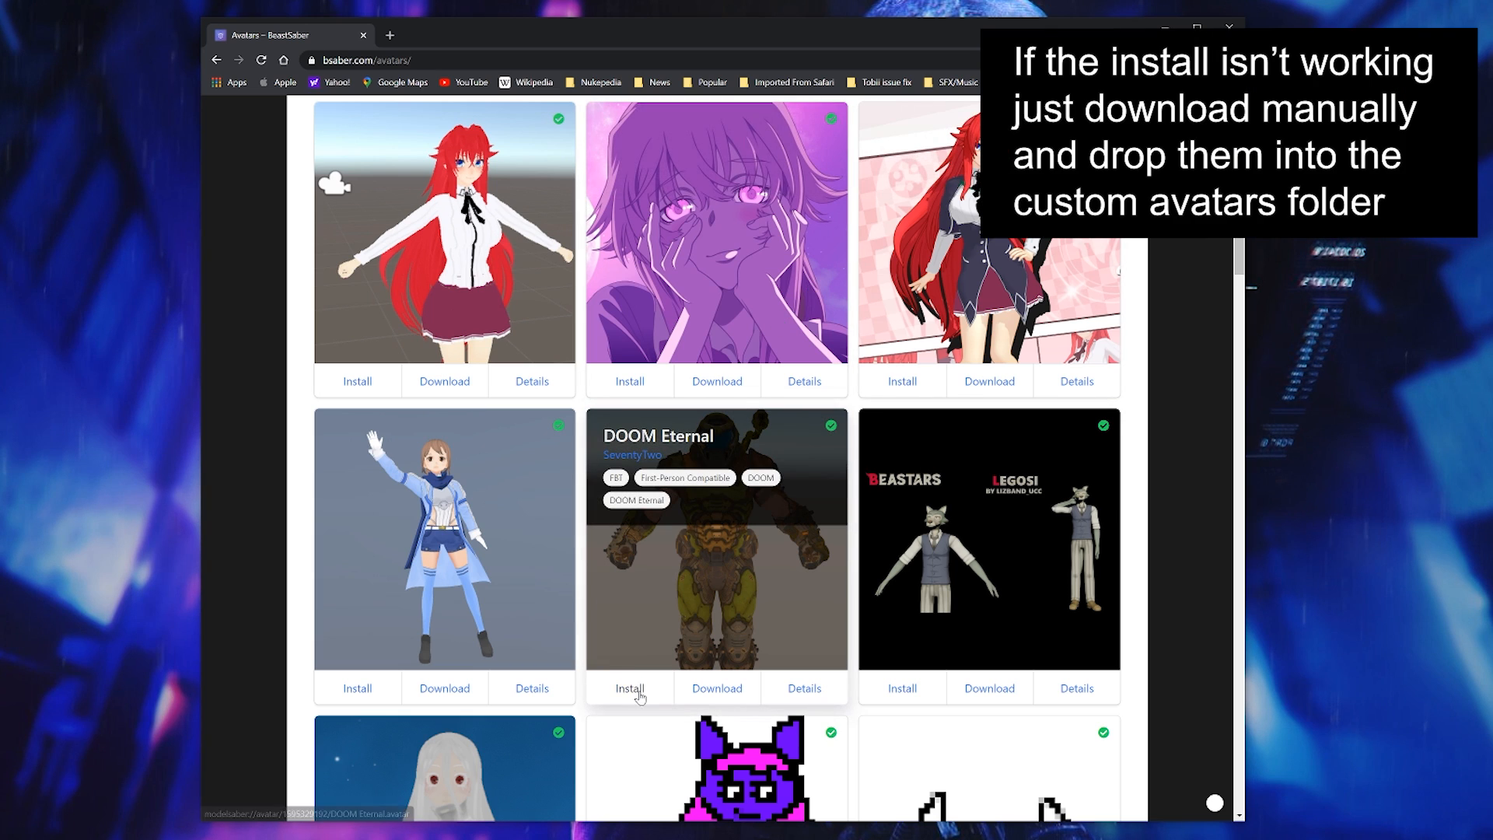
pyautogui.click(629, 688)
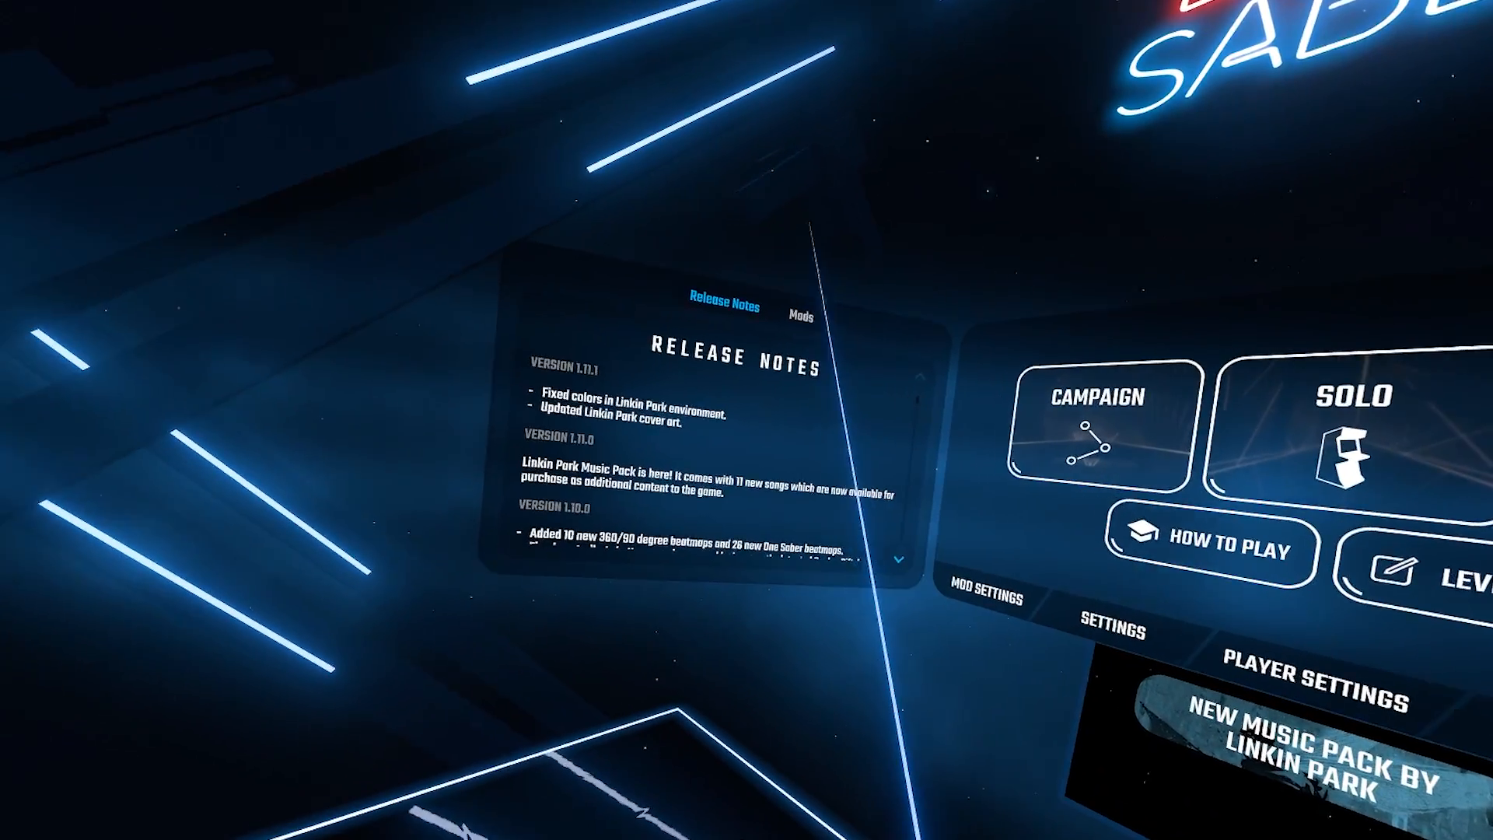
# Step: Choose Master Chief under Mods > Avatars, measure arm span, and view Avatar Specific settings
pyautogui.click(805, 313)
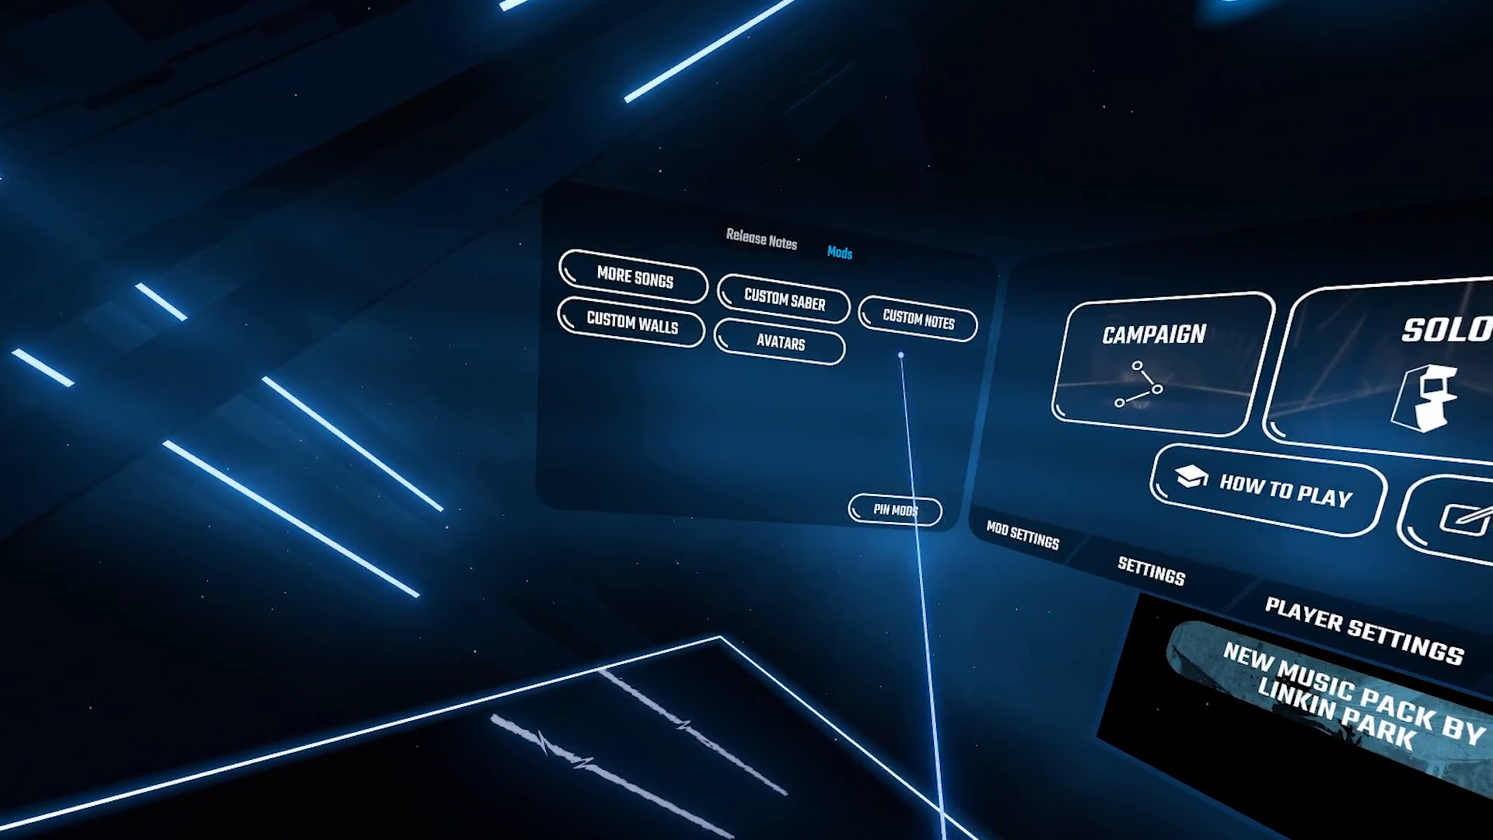
pyautogui.click(784, 346)
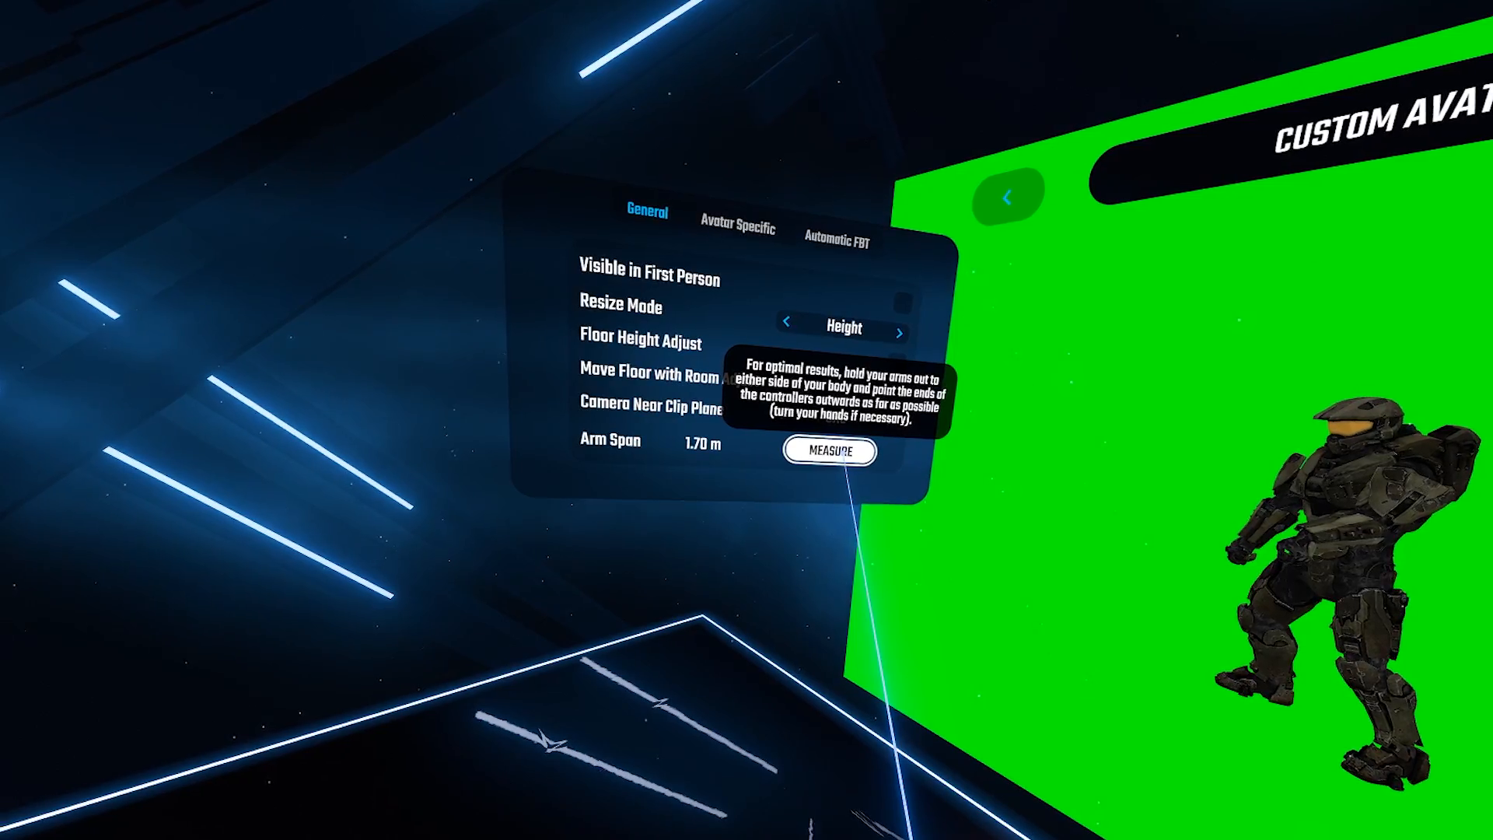
pyautogui.click(830, 451)
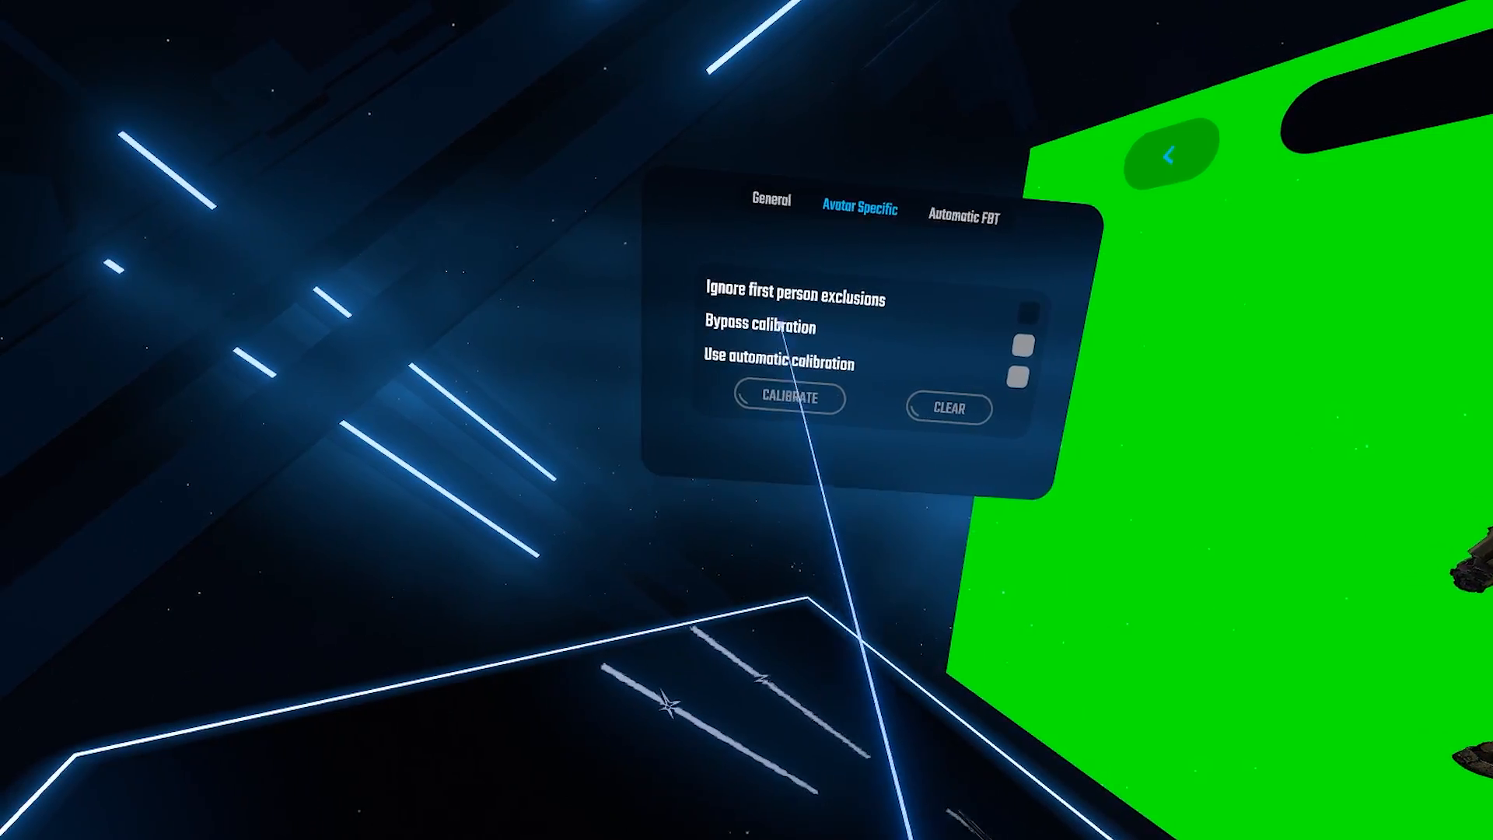
pyautogui.click(963, 216)
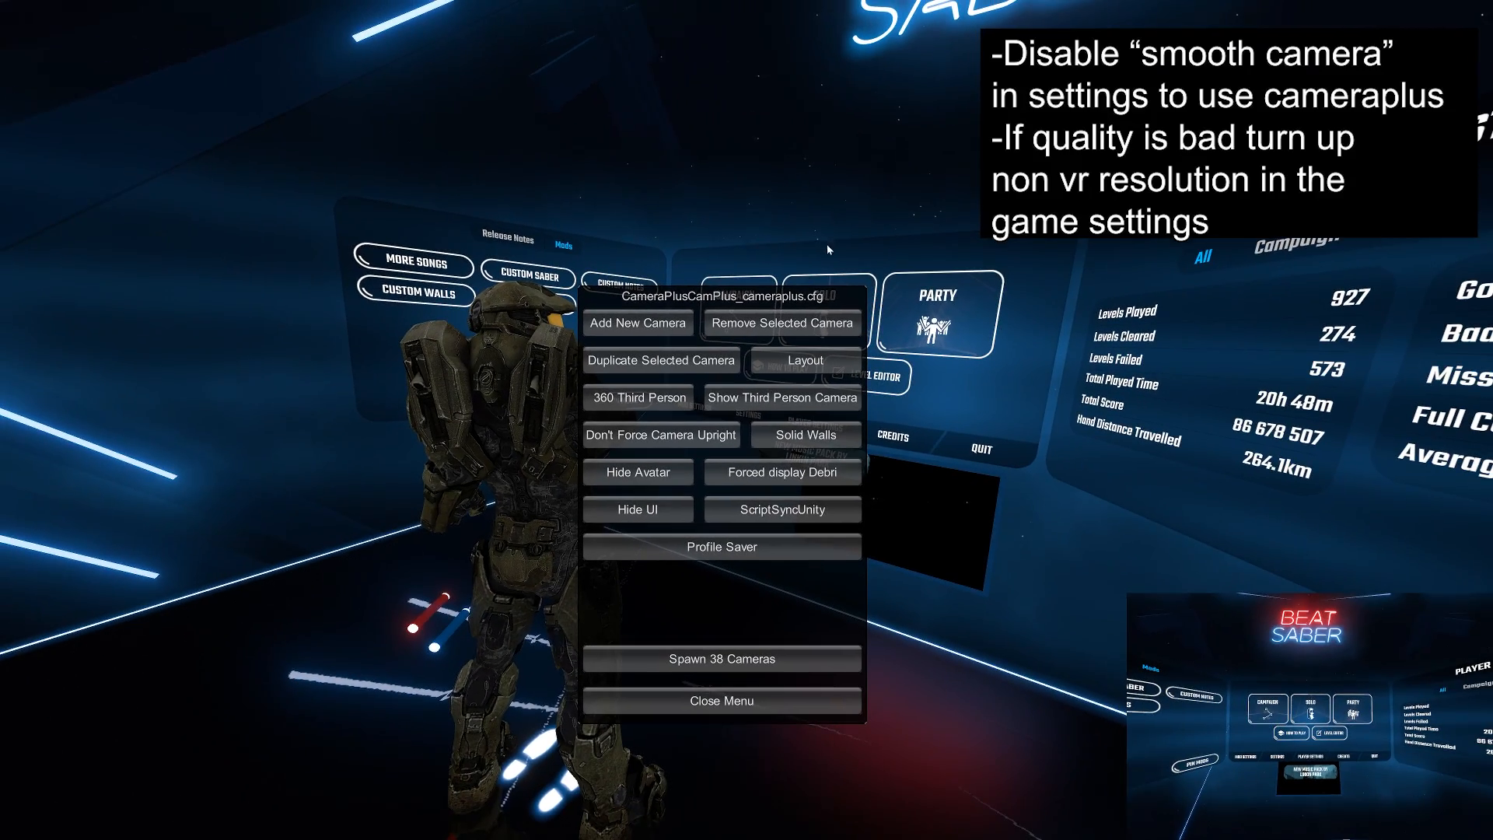
pyautogui.moveTo(692, 234)
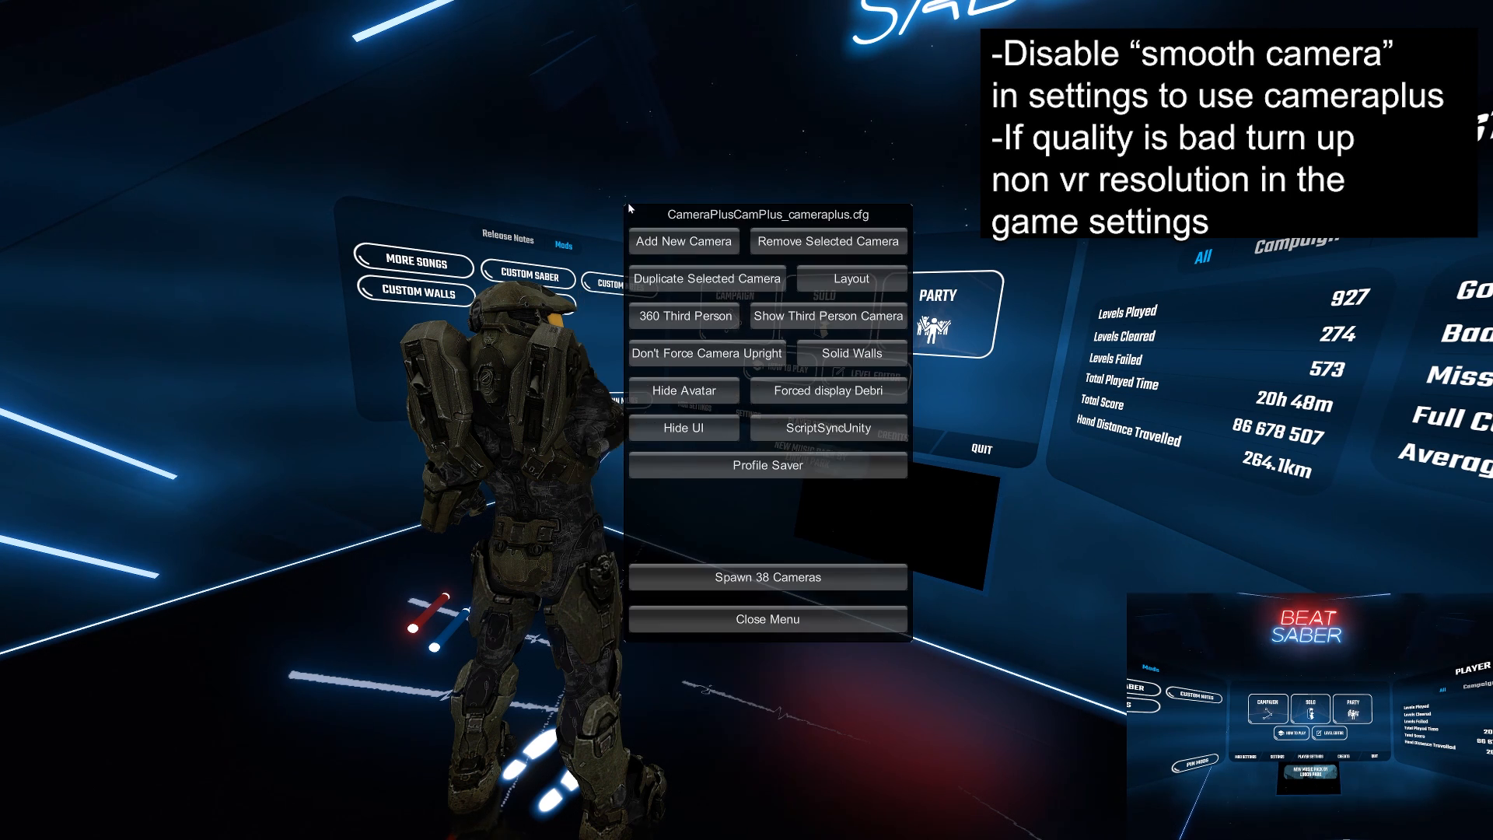
# Step: Switch the CameraPlus camera to 360 Third Person mode
pyautogui.click(767, 619)
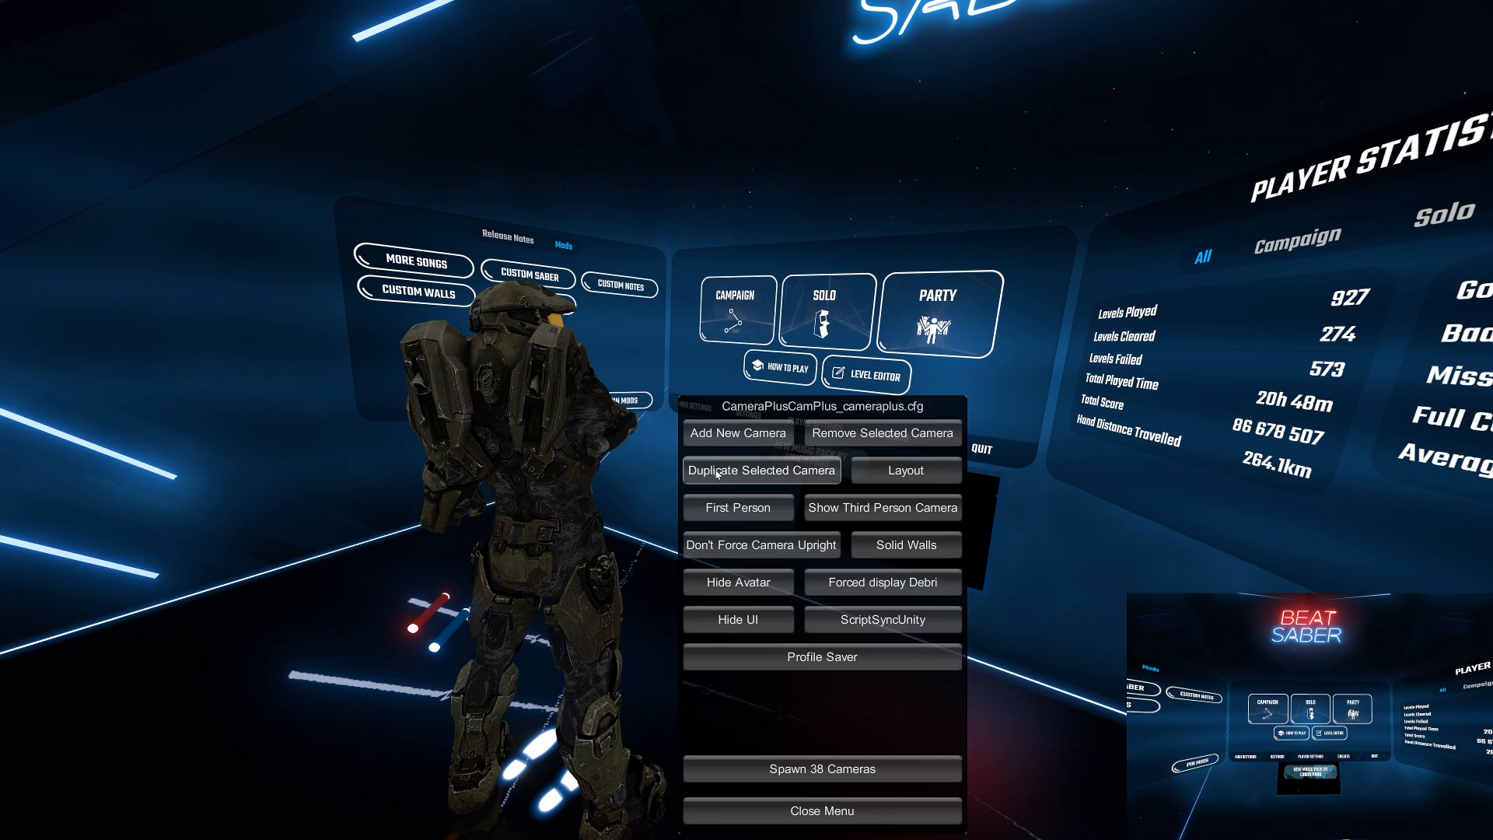
# Step: Duplicate the current camera and bring up cameraplus.cfg's Layout options
pyautogui.click(737, 507)
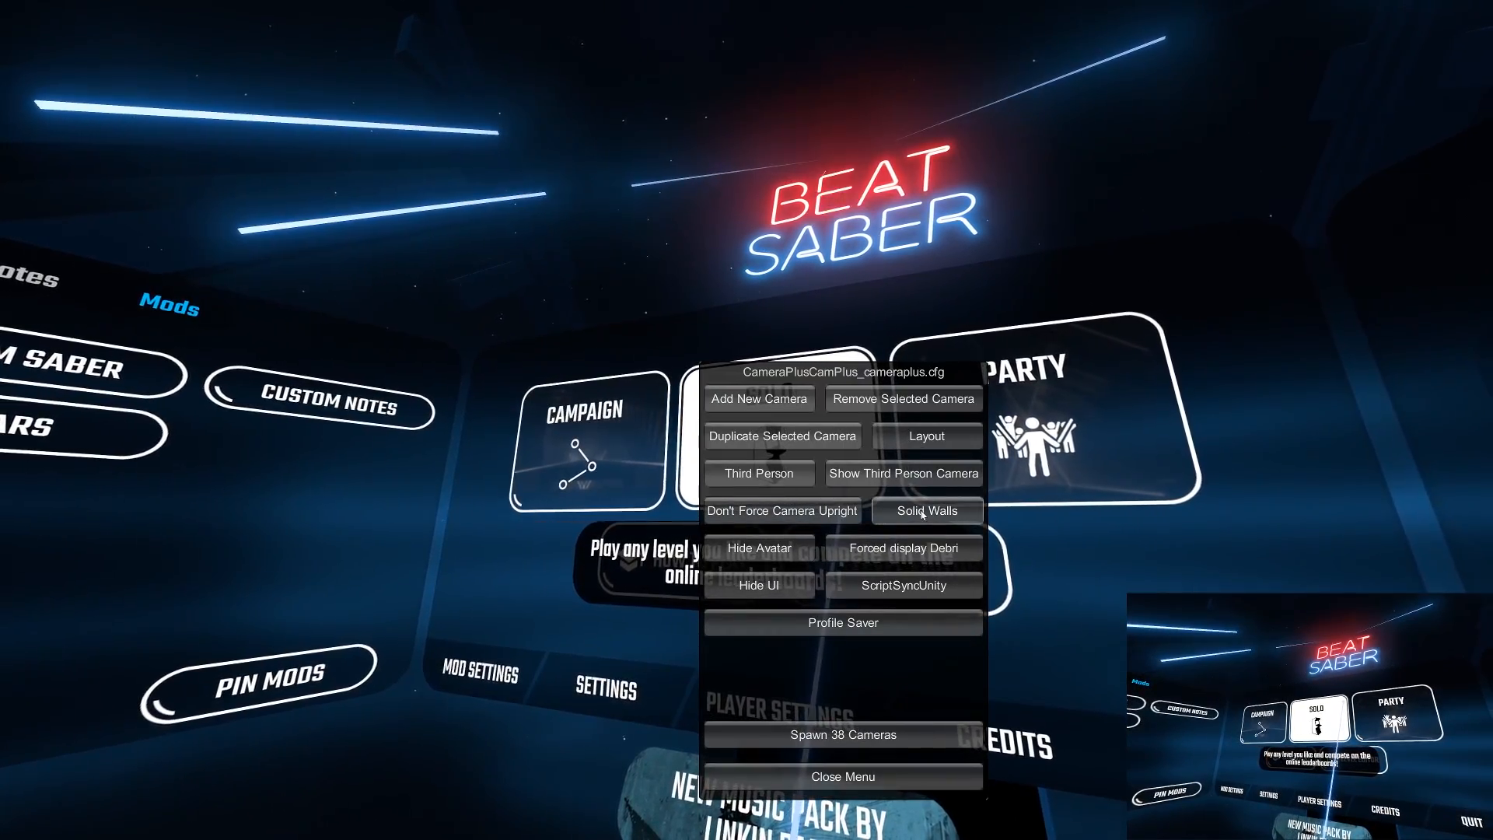
pyautogui.click(843, 776)
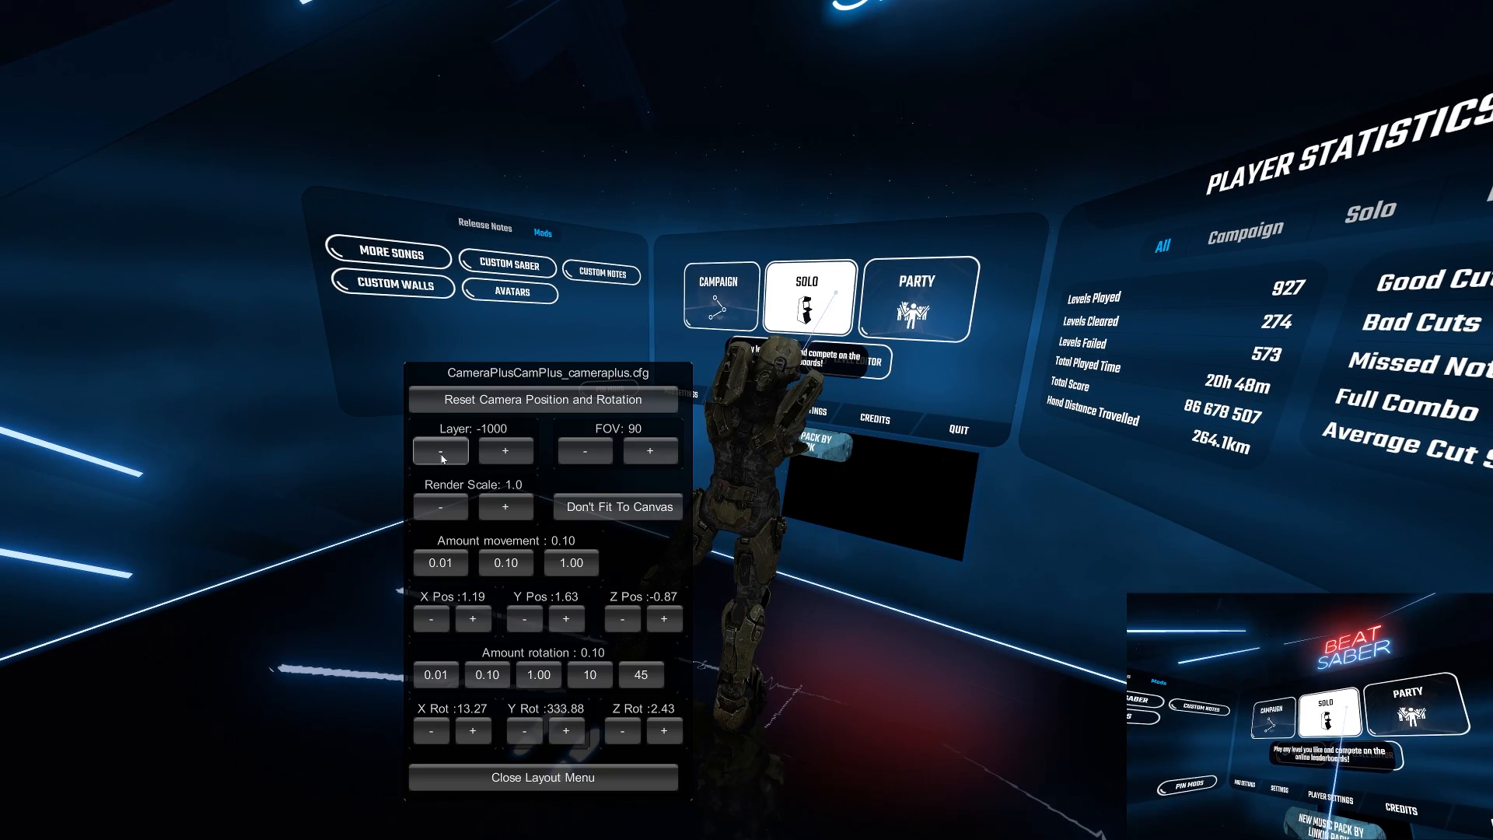
# Step: Drop the main camera's render scale to 0.3, then 0.1, then restore 1.0
pyautogui.click(440, 507)
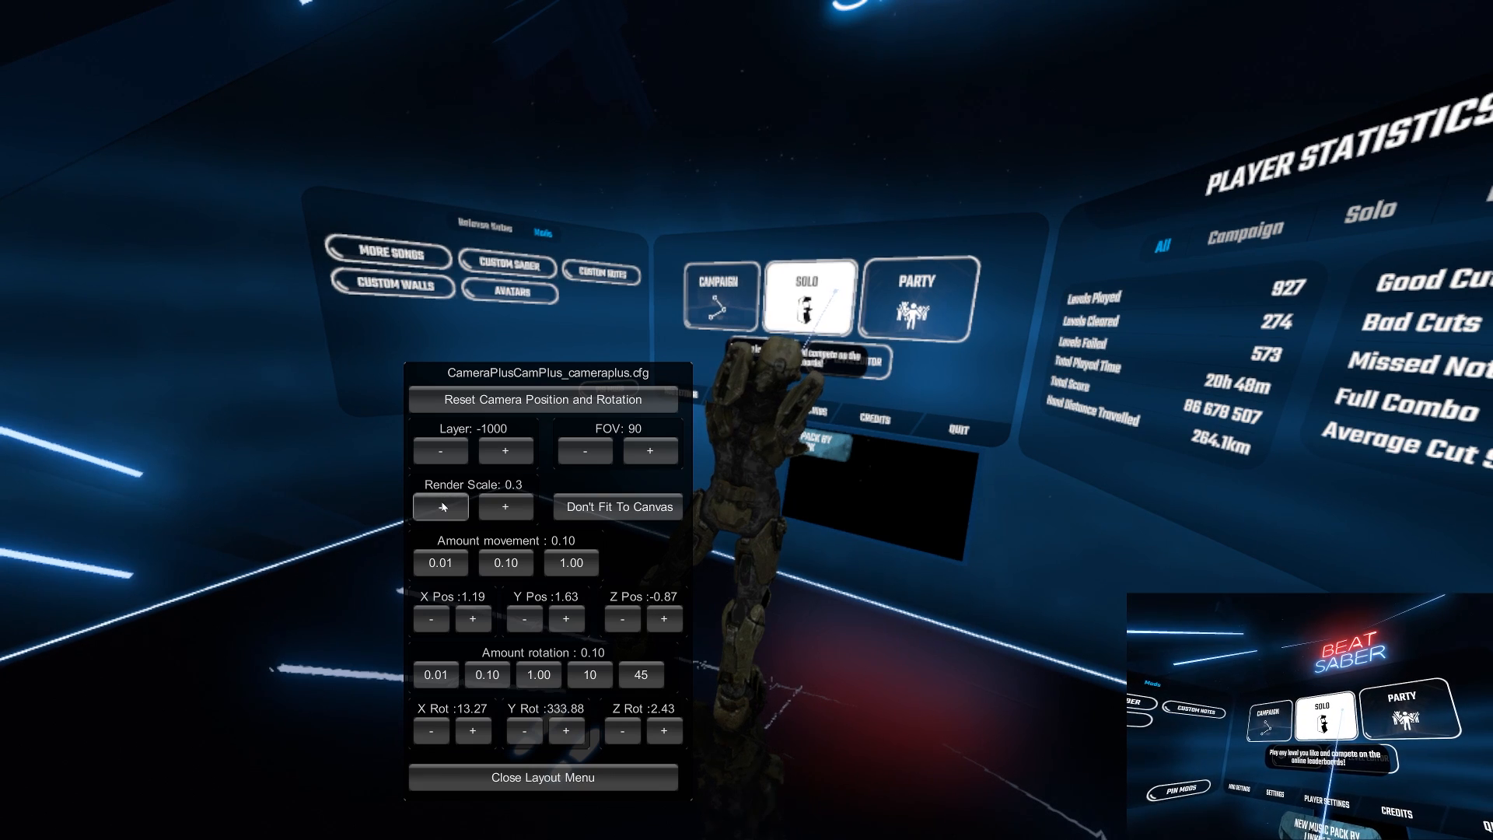
pyautogui.click(440, 506)
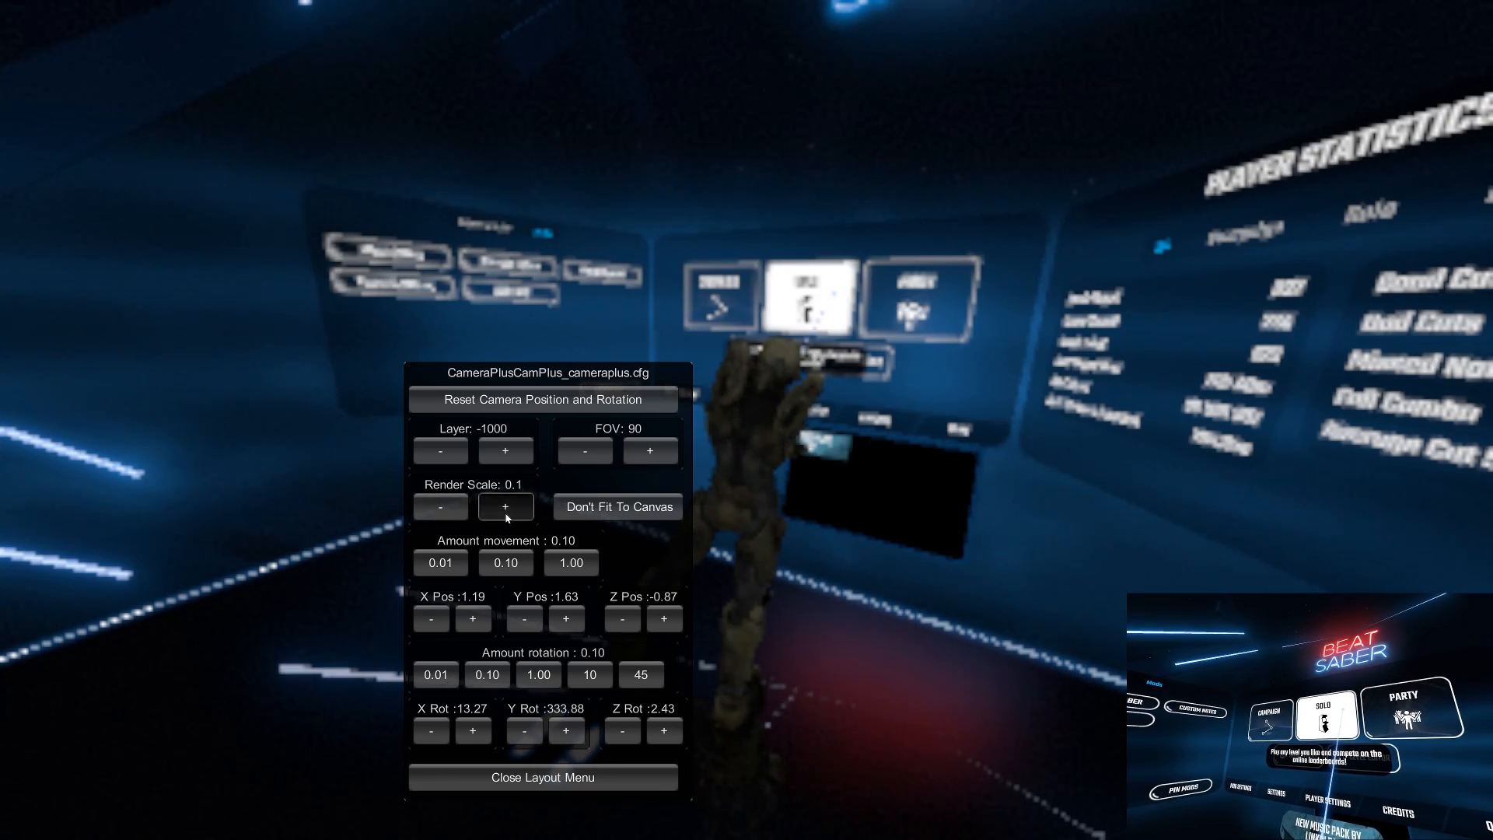
pyautogui.click(505, 506)
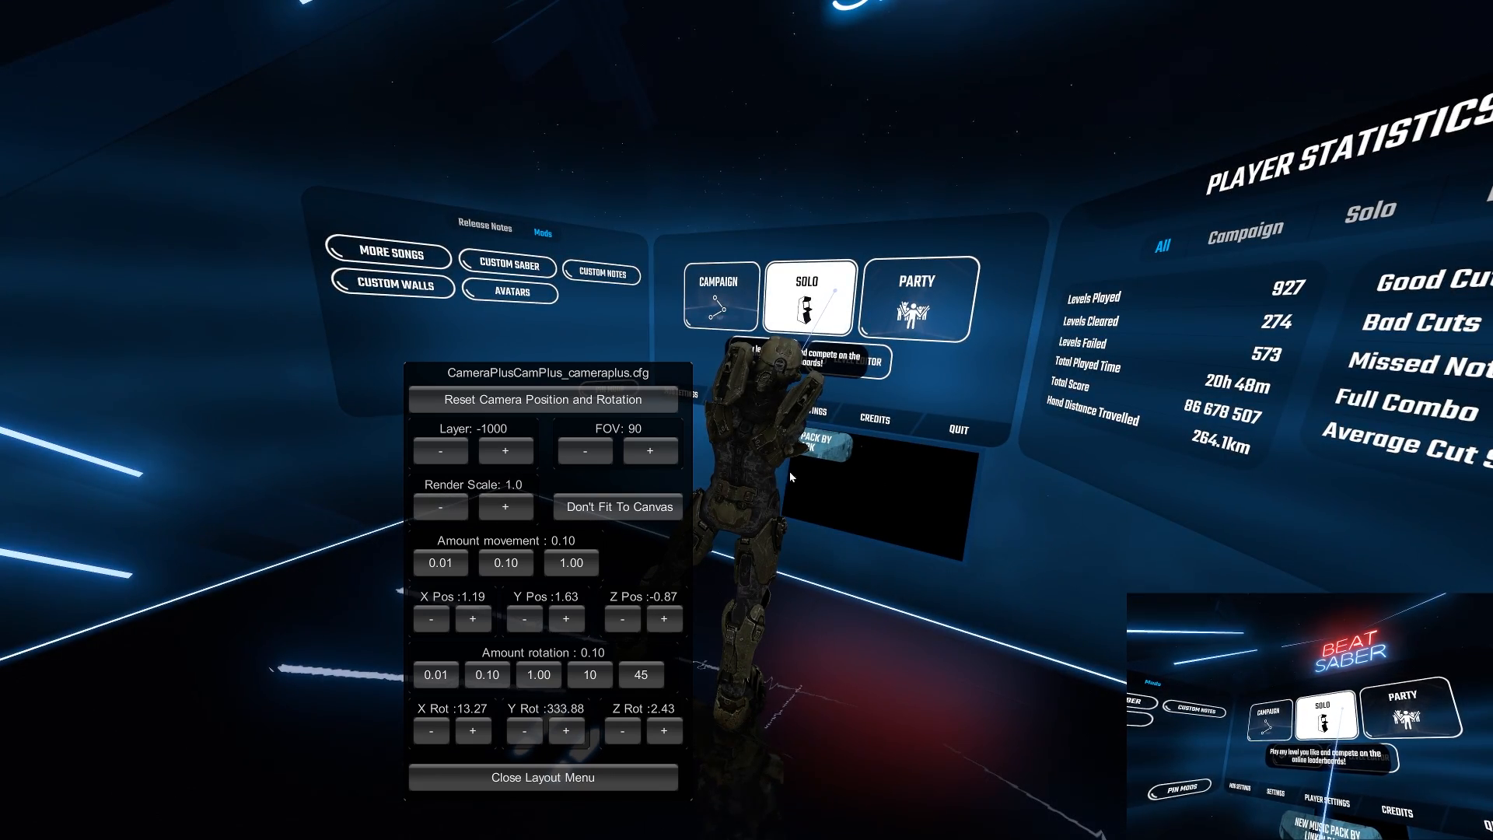
# Step: Review customcamera2's layout settings and fit its view, then return to the main camera's layout
pyautogui.click(542, 777)
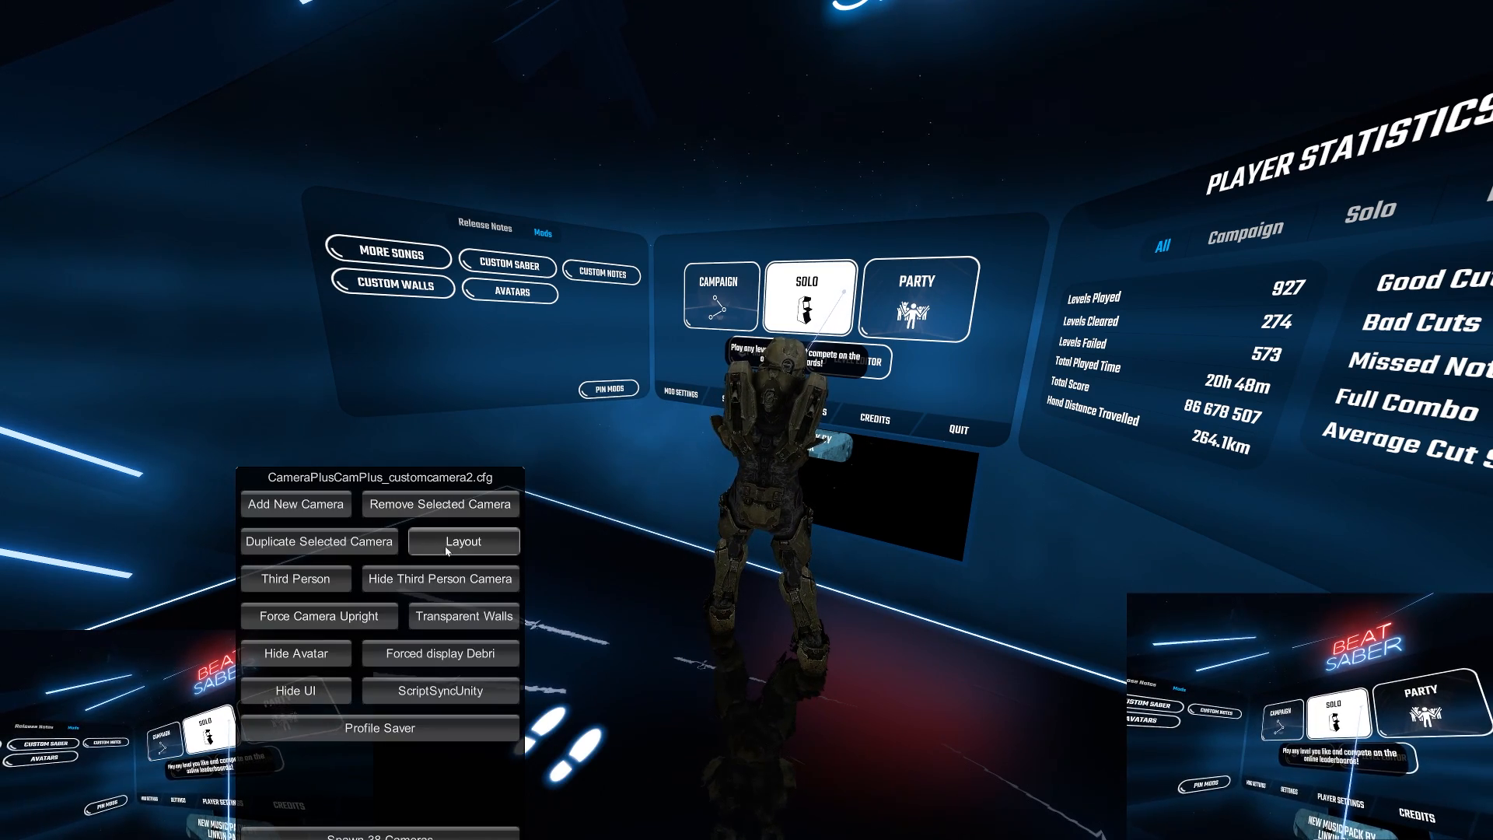
pyautogui.click(463, 541)
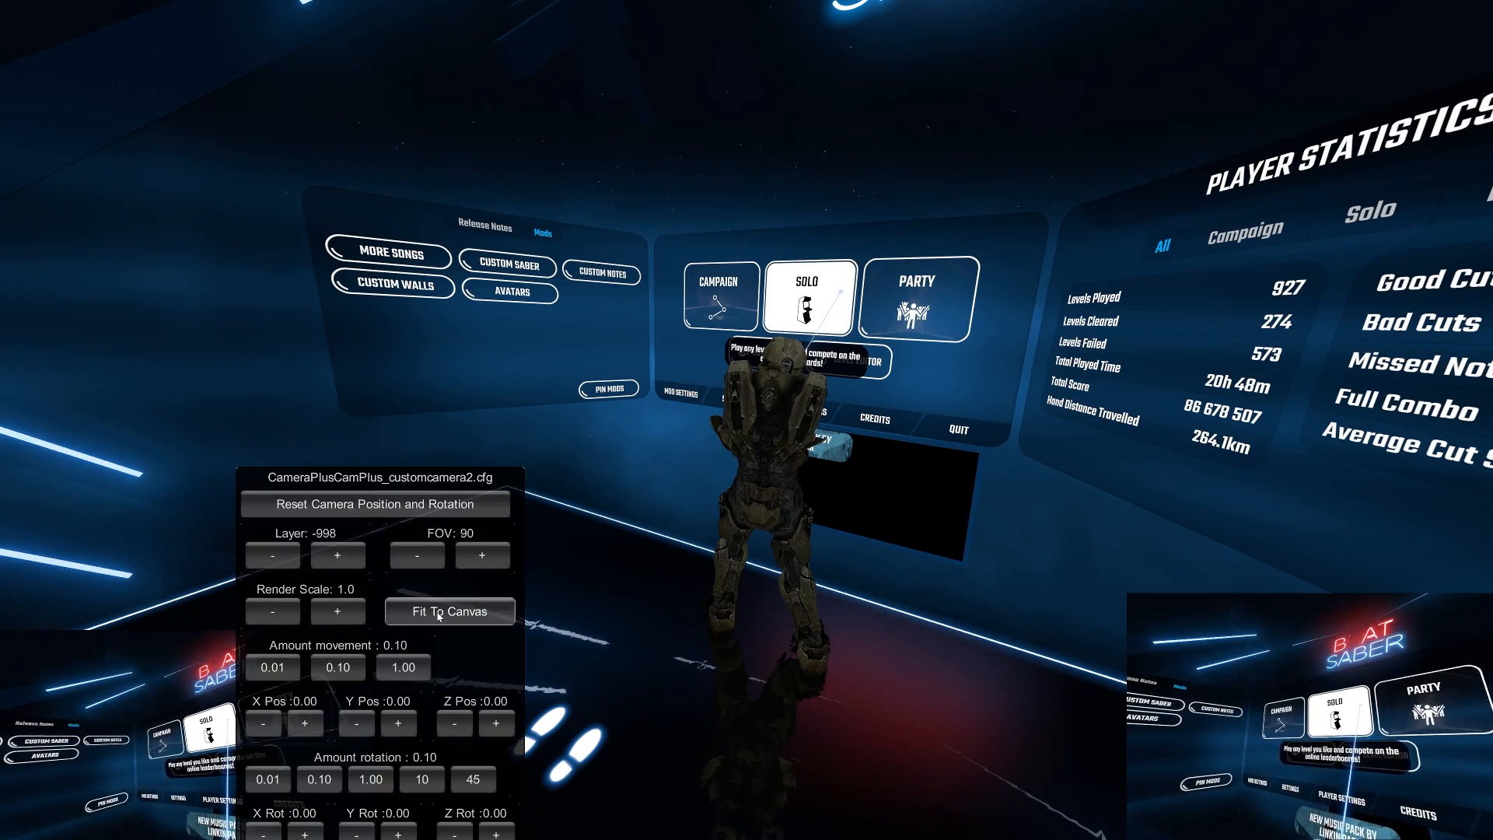
pyautogui.click(449, 611)
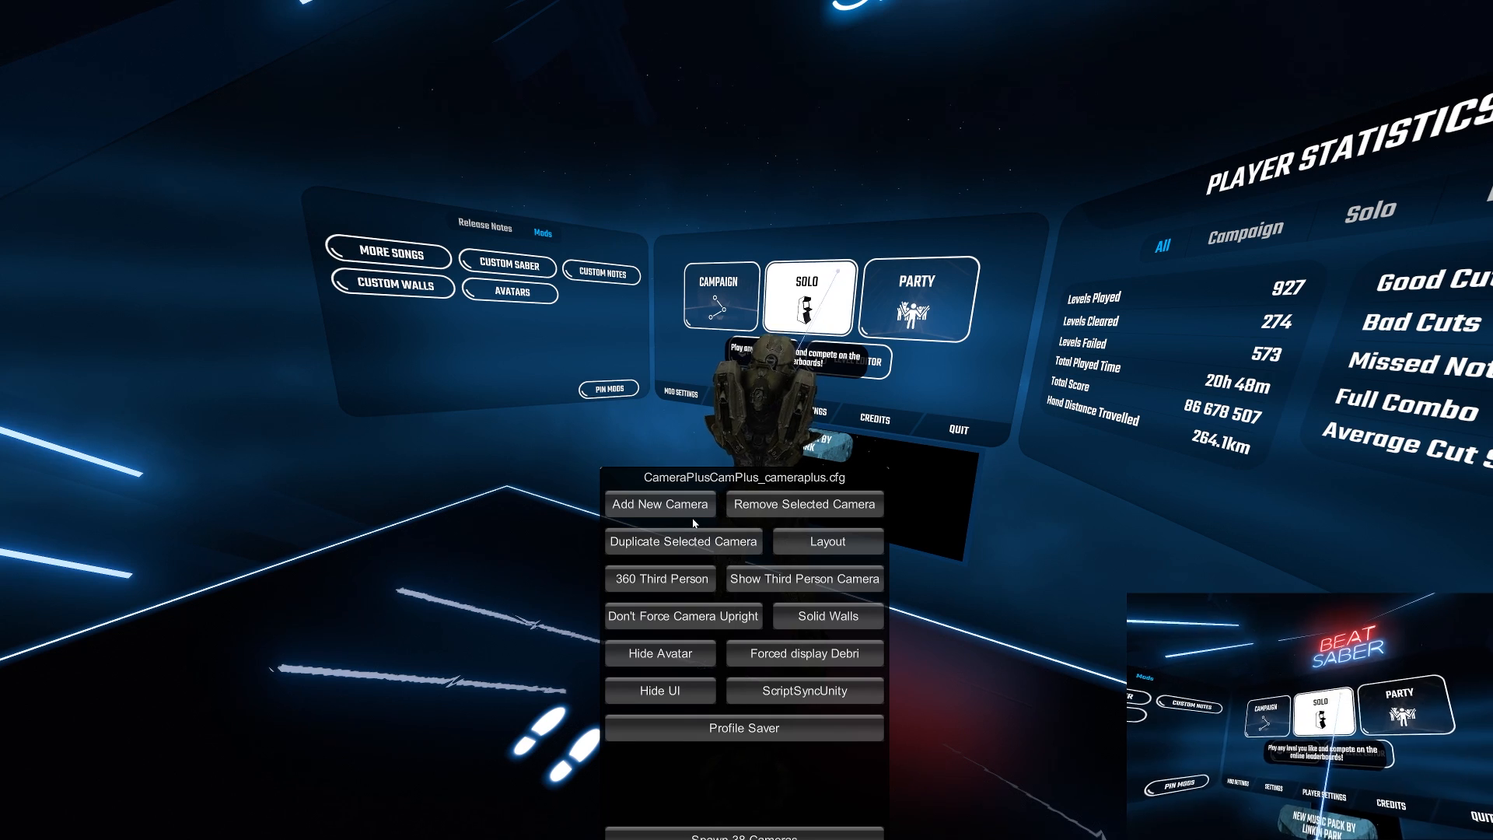
pyautogui.click(915, 299)
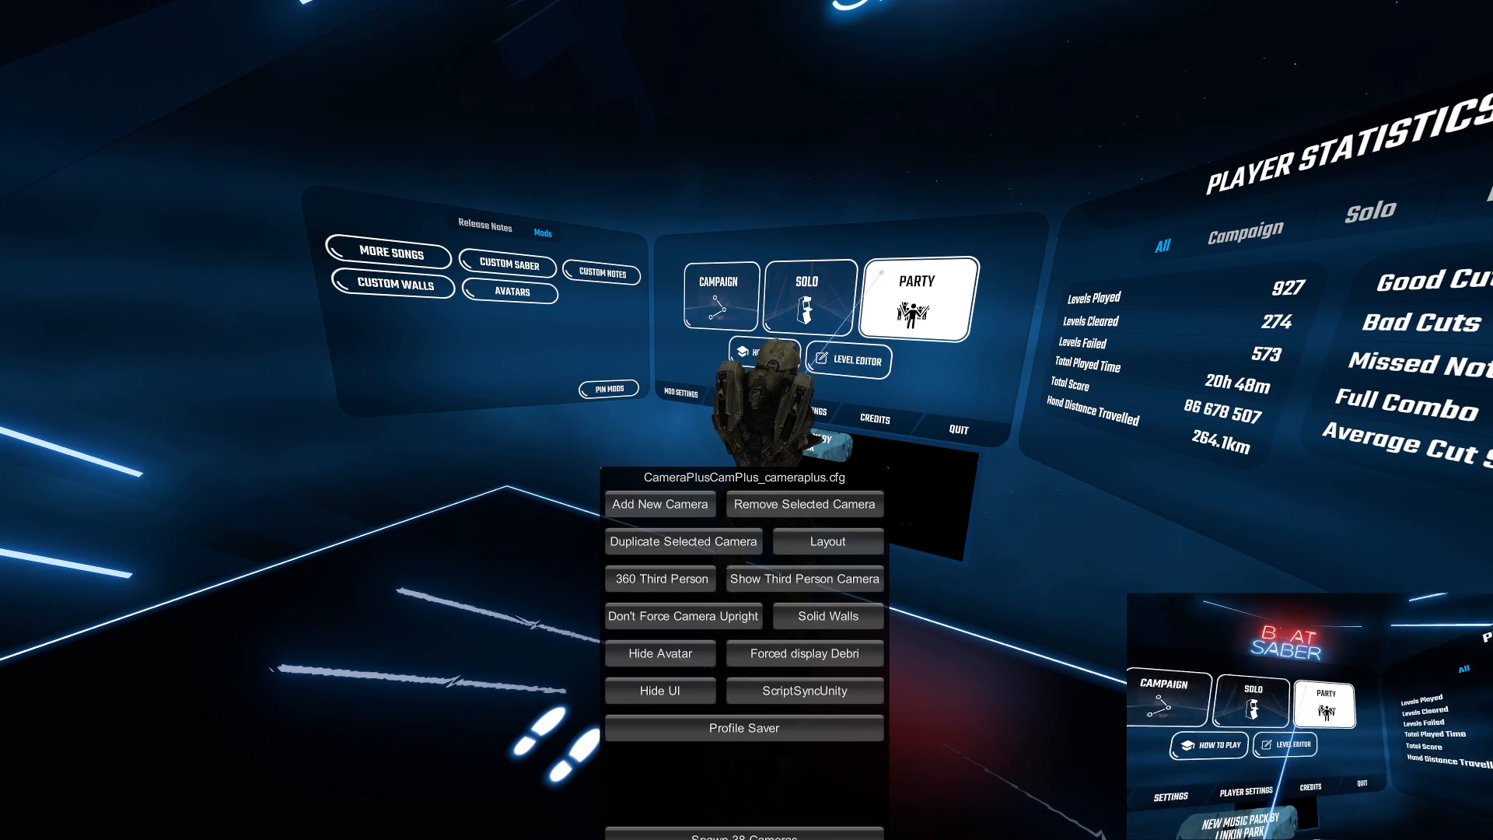
pyautogui.click(827, 541)
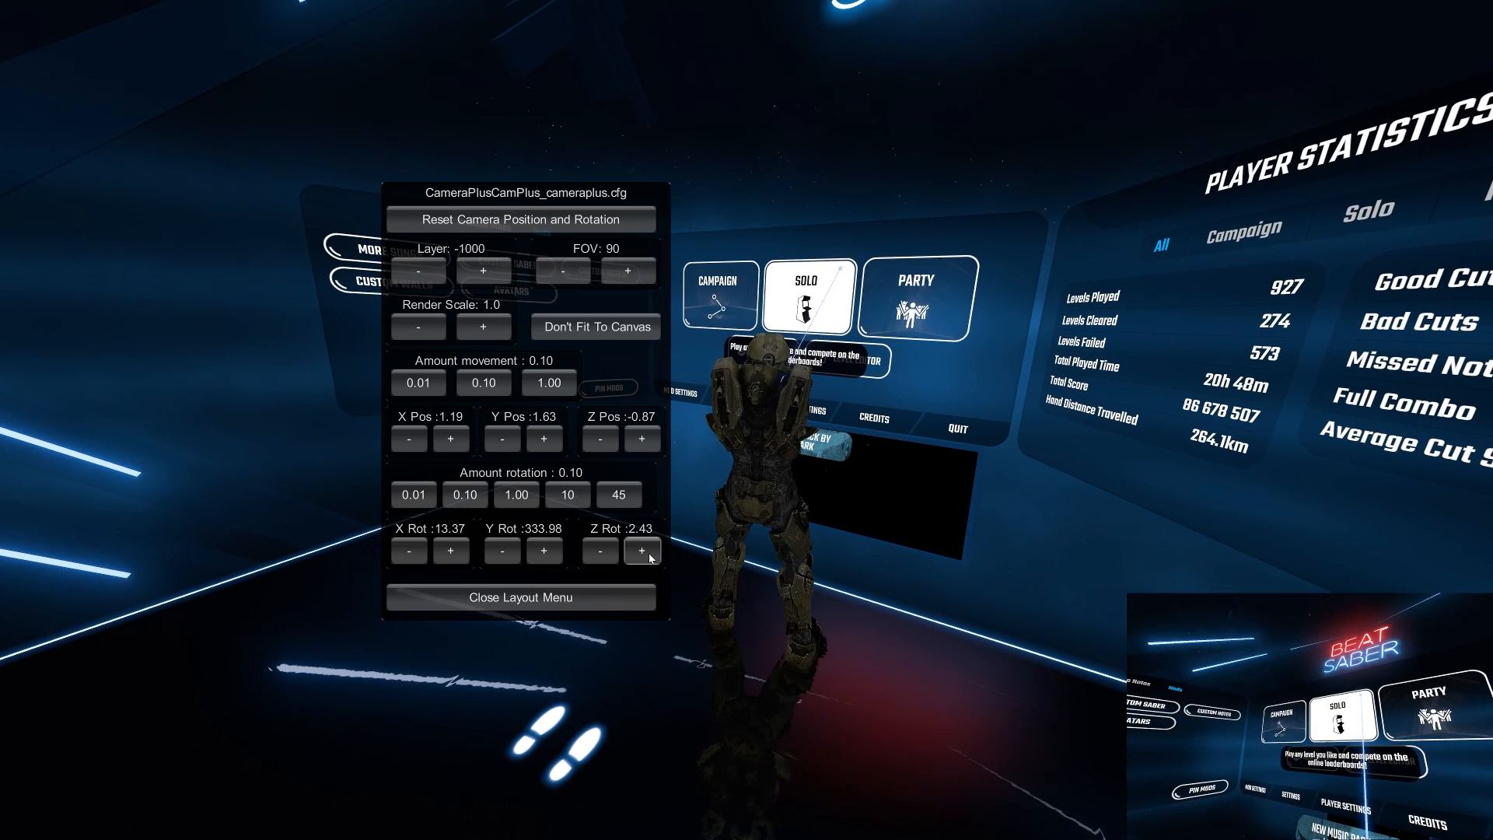
# Step: Nudge the third-person camera's X rotation up to 13.37
pyautogui.click(502, 550)
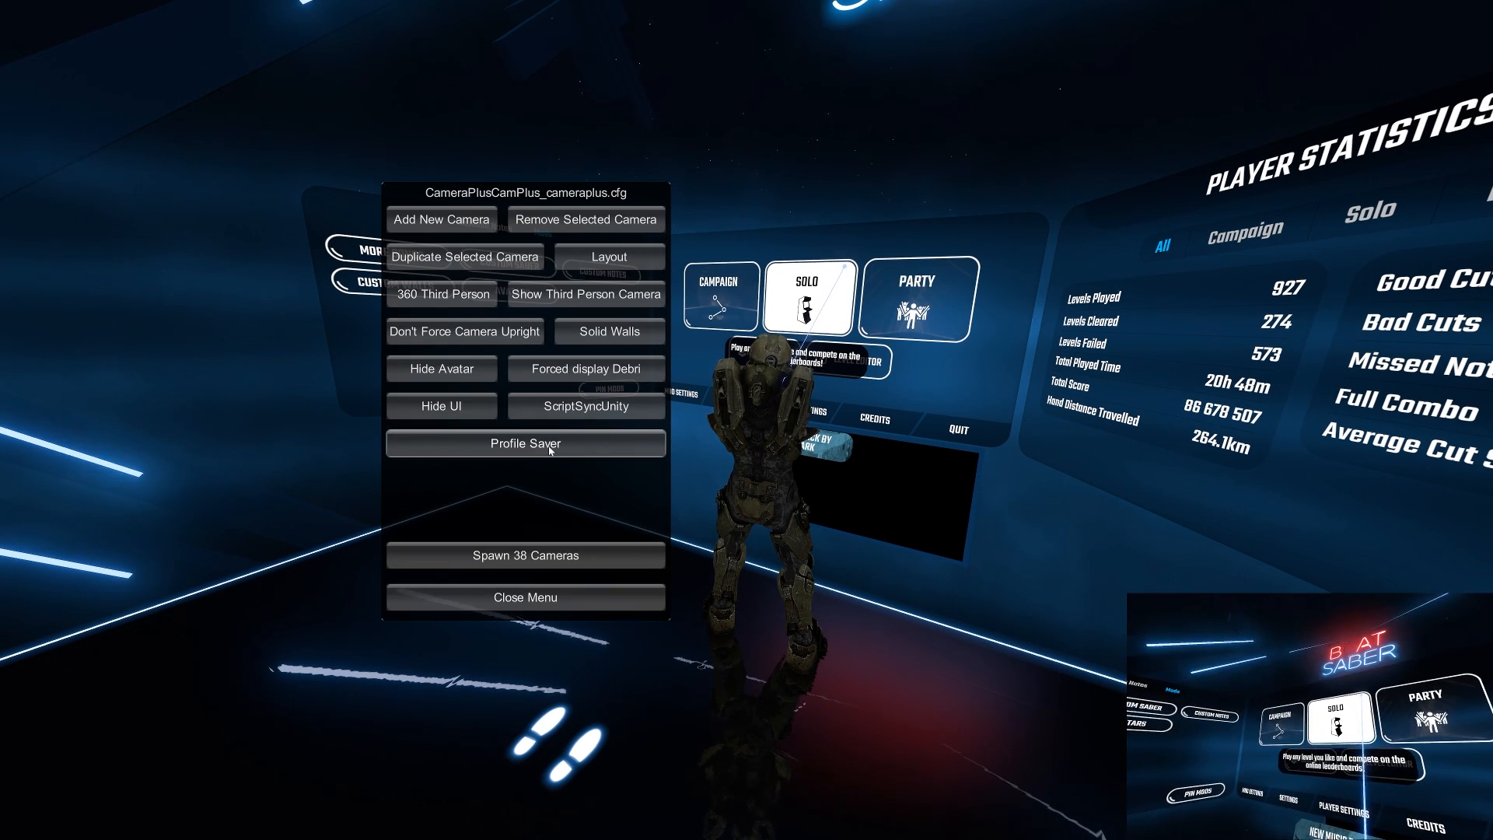
# Step: Select and load the CameraPlusProfile camera profile in Profile Saver
pyautogui.click(525, 443)
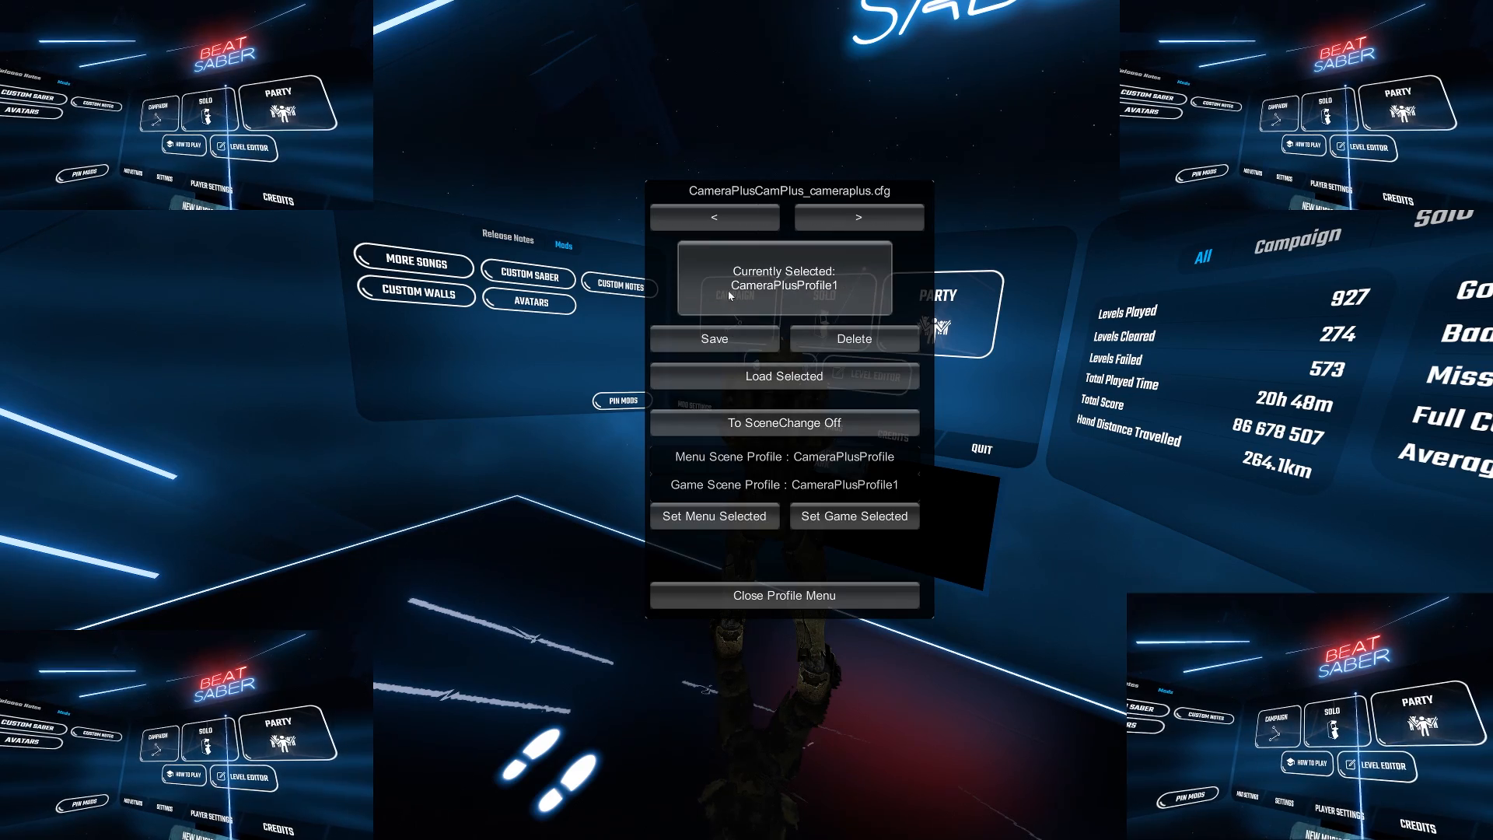
pyautogui.click(714, 217)
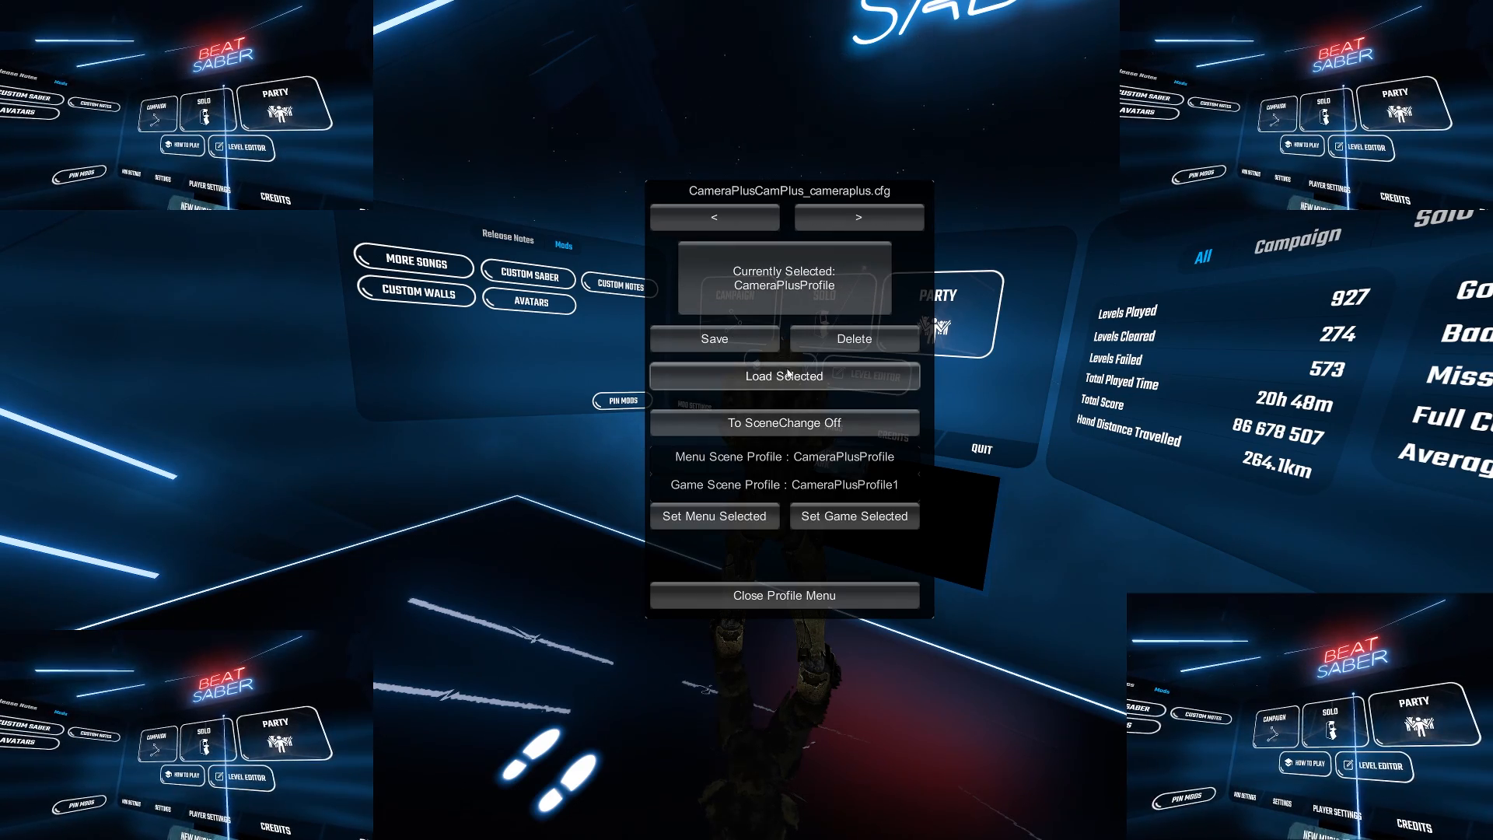
pyautogui.click(784, 595)
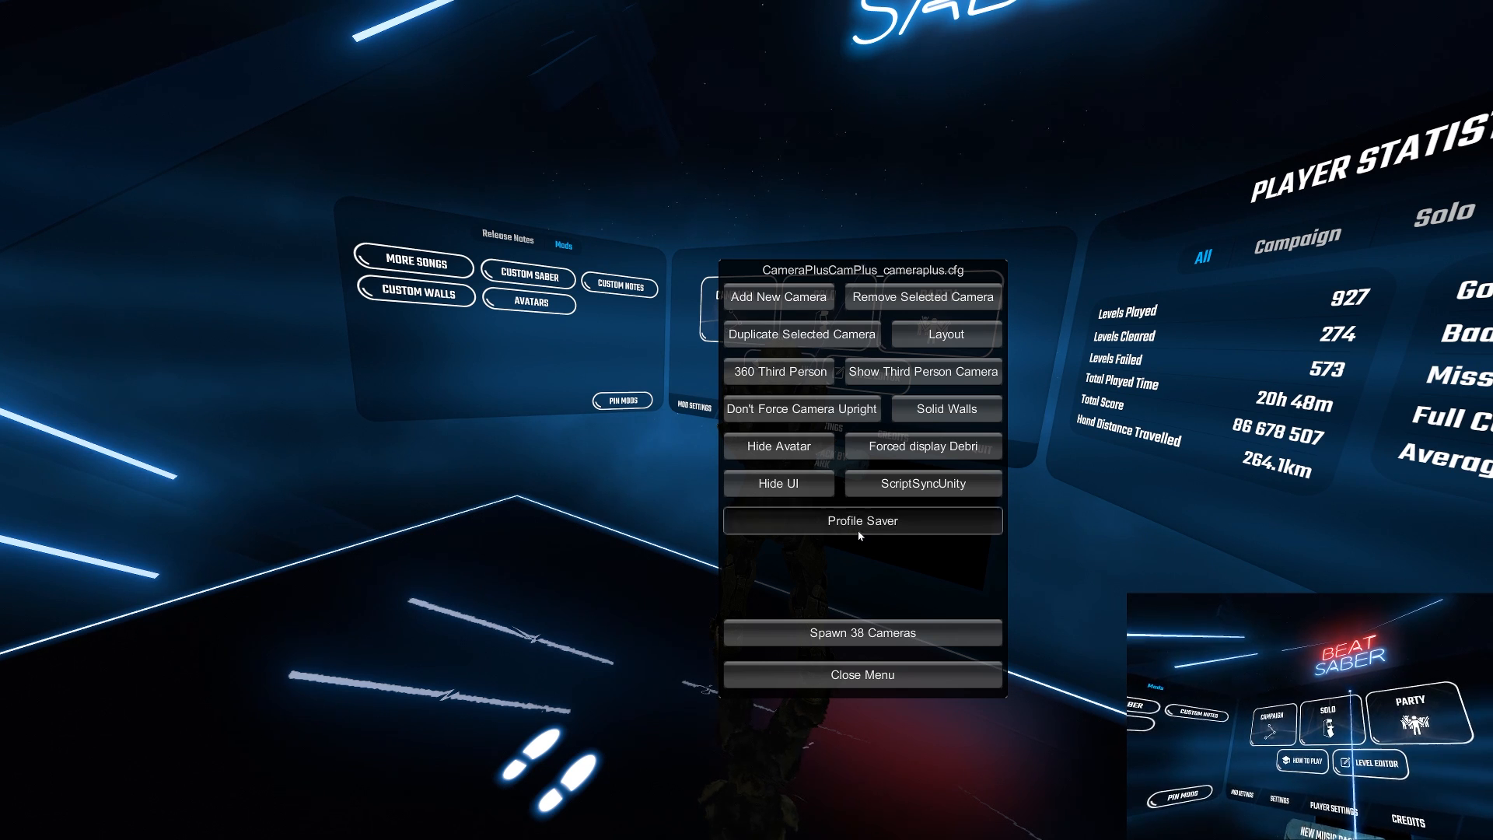
# Step: Turn on To SceneChange switching so gameplay uses CameraPlusProfile1, checking Solo and returning
pyautogui.click(862, 520)
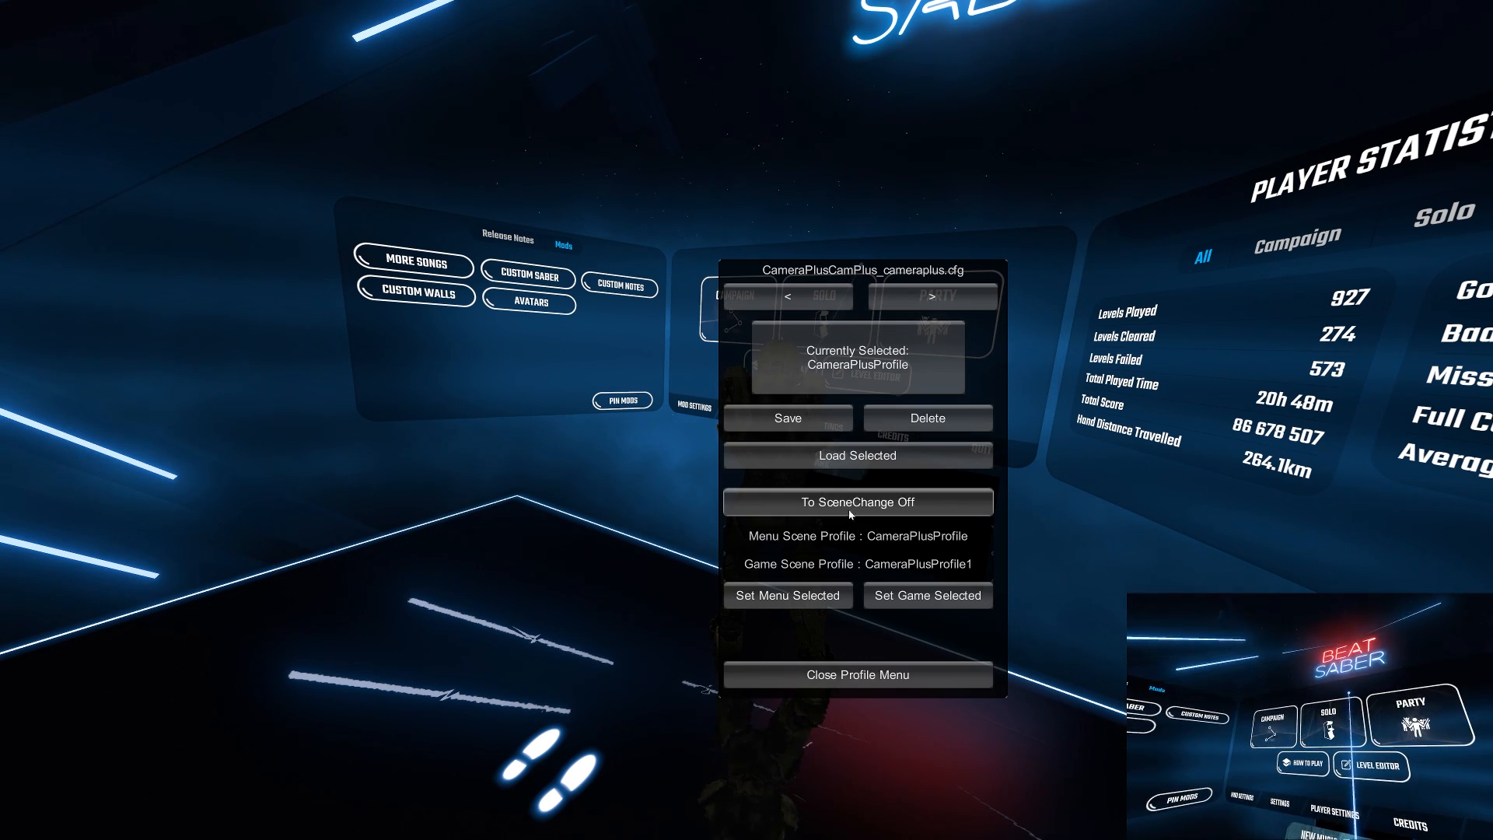
pyautogui.click(856, 502)
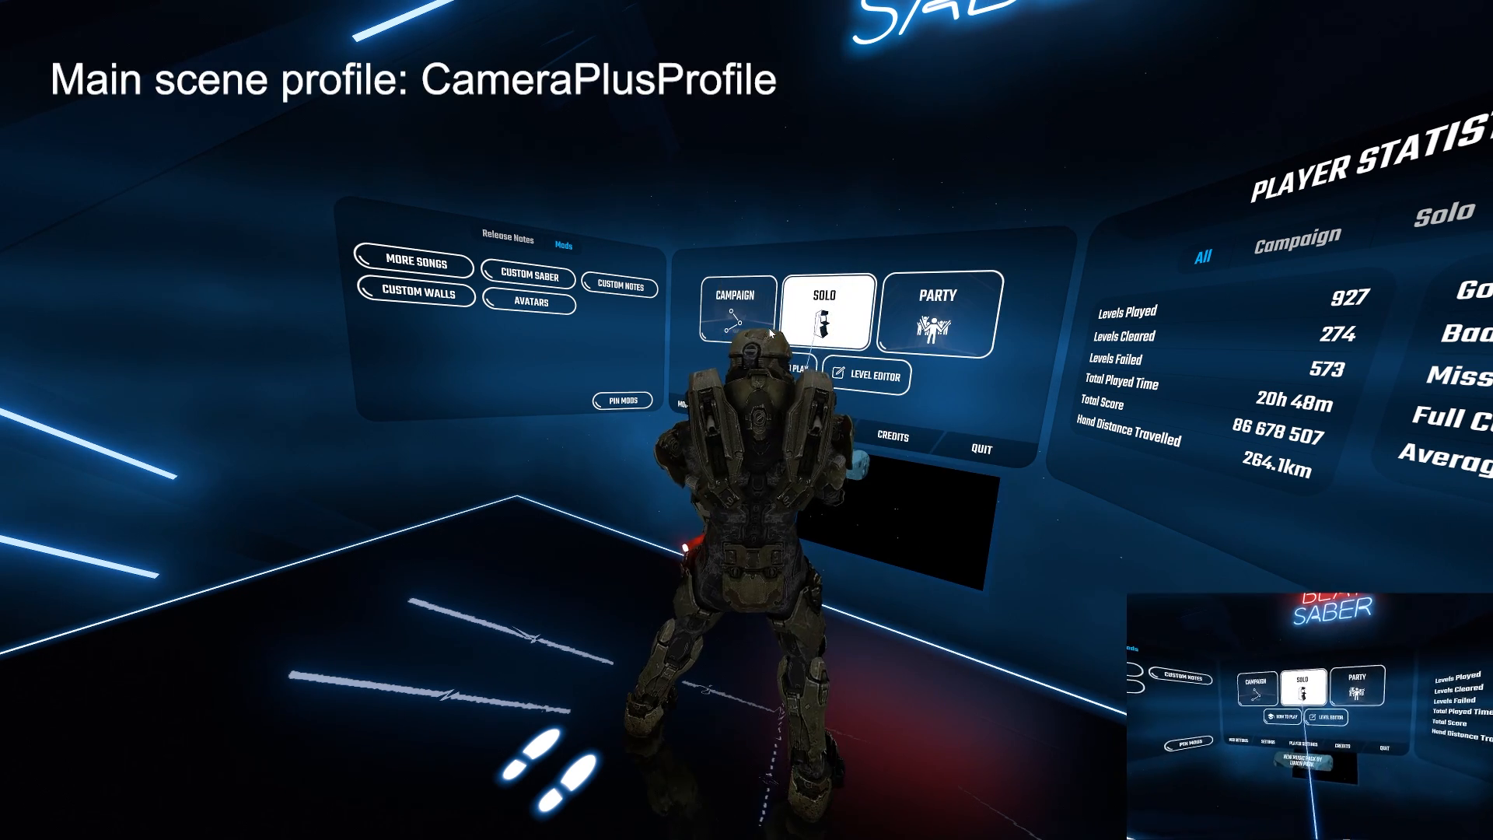
pyautogui.click(825, 315)
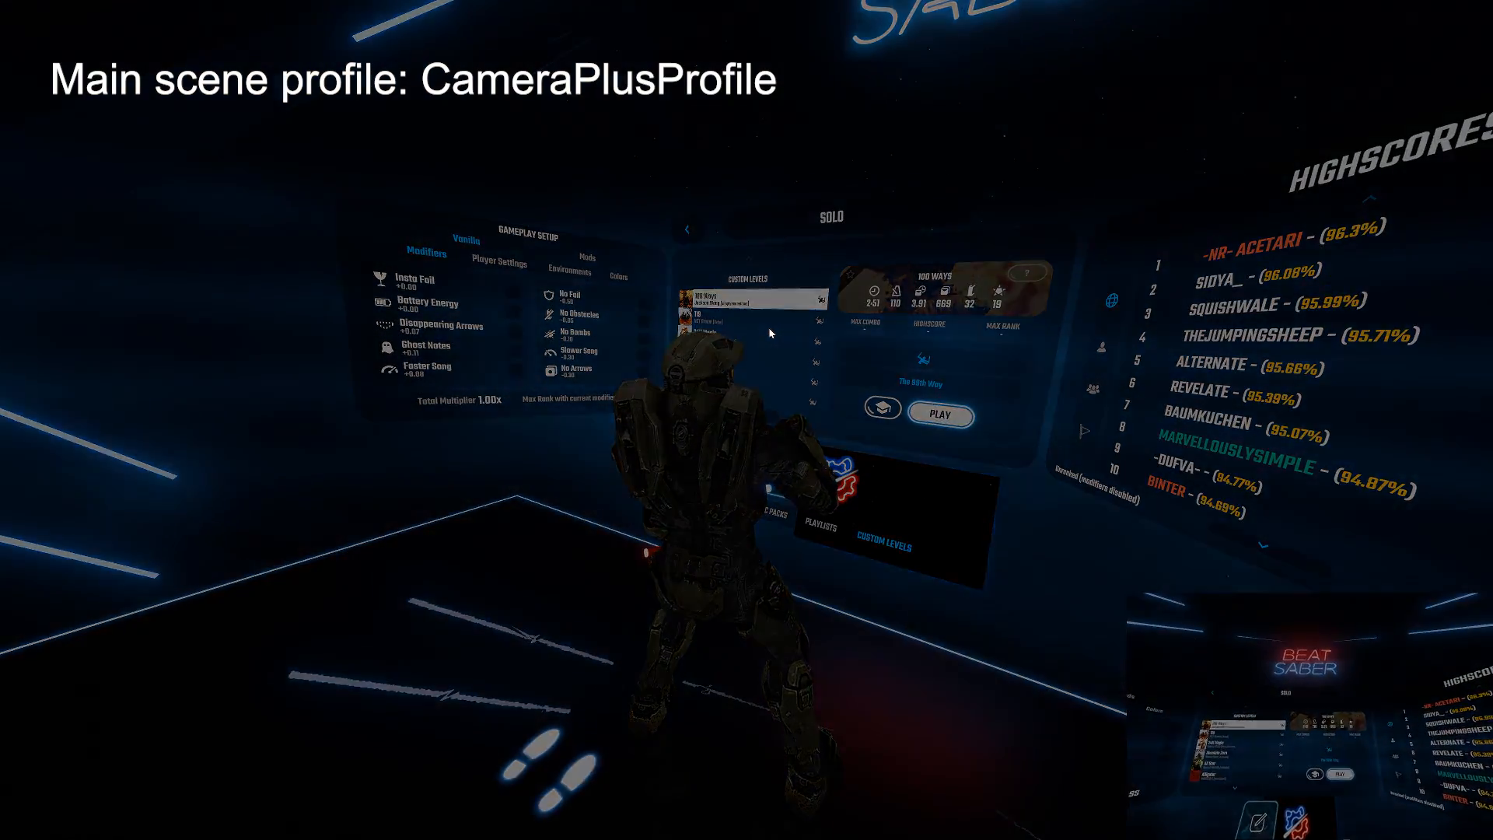
pyautogui.click(940, 415)
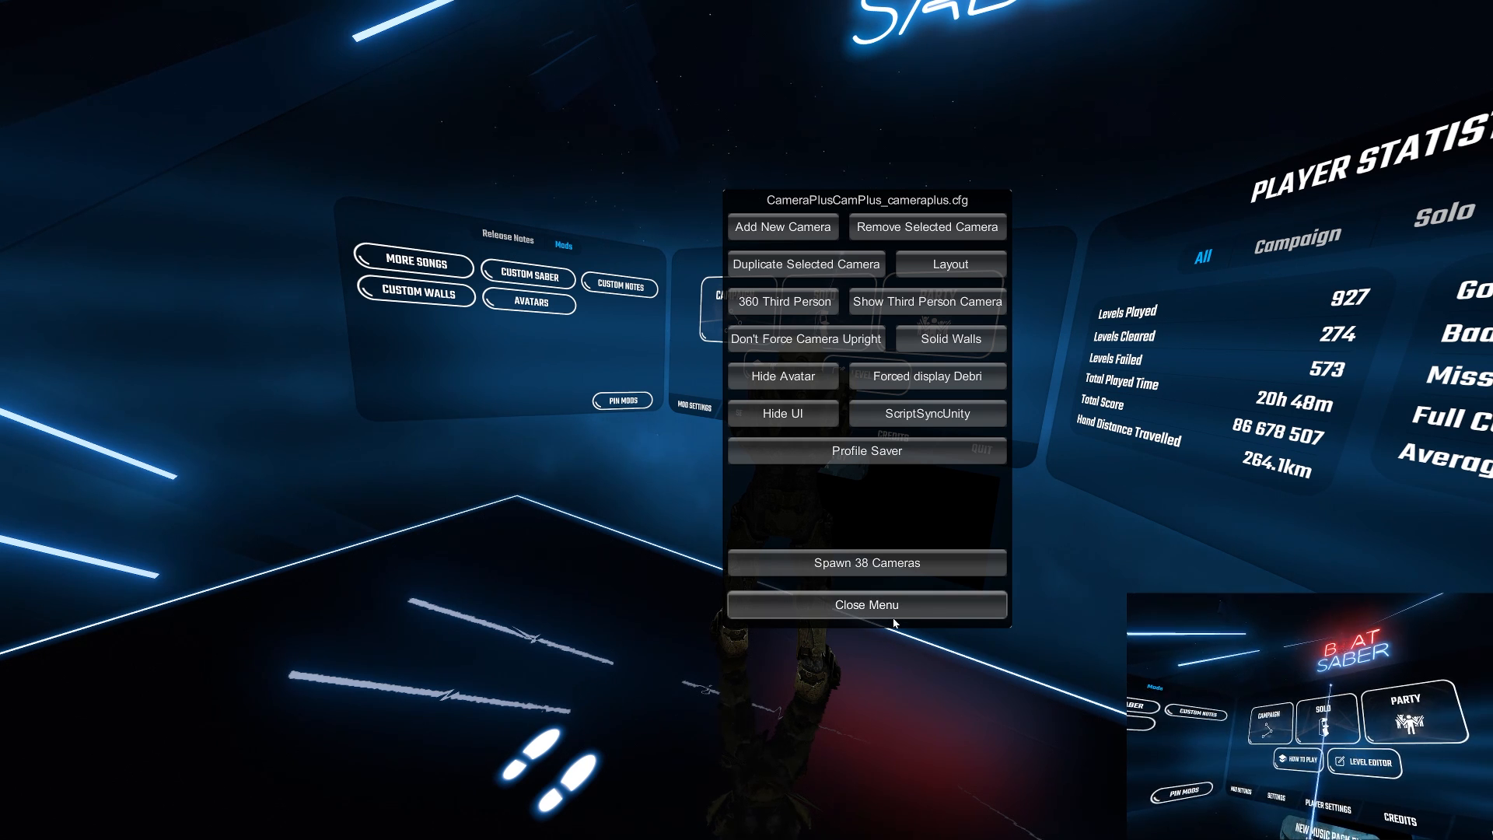
# Step: Close the Camera Plus menu and enter Solo song selection in third-person view
pyautogui.click(866, 605)
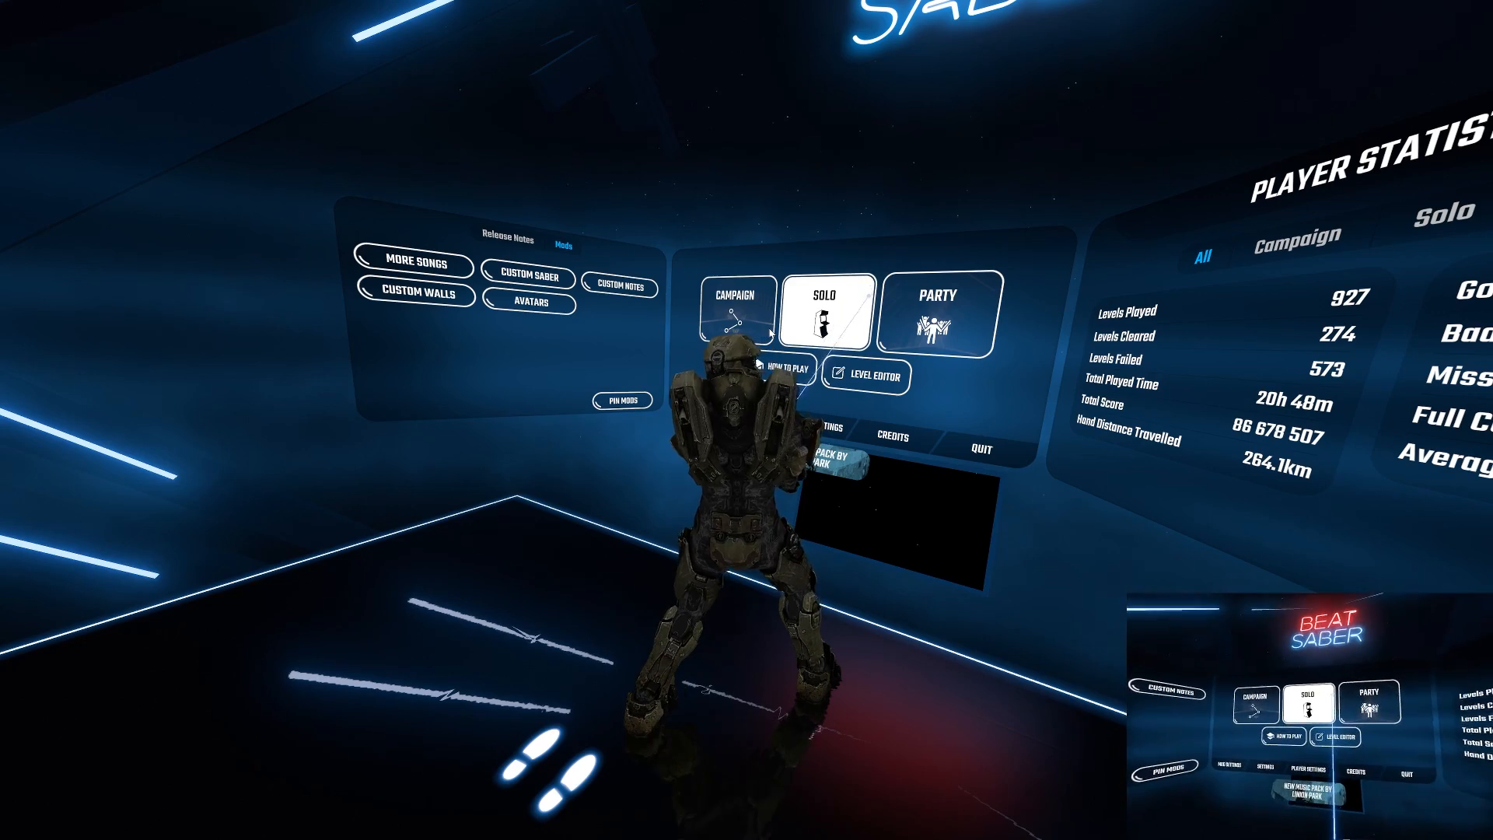
pyautogui.click(827, 314)
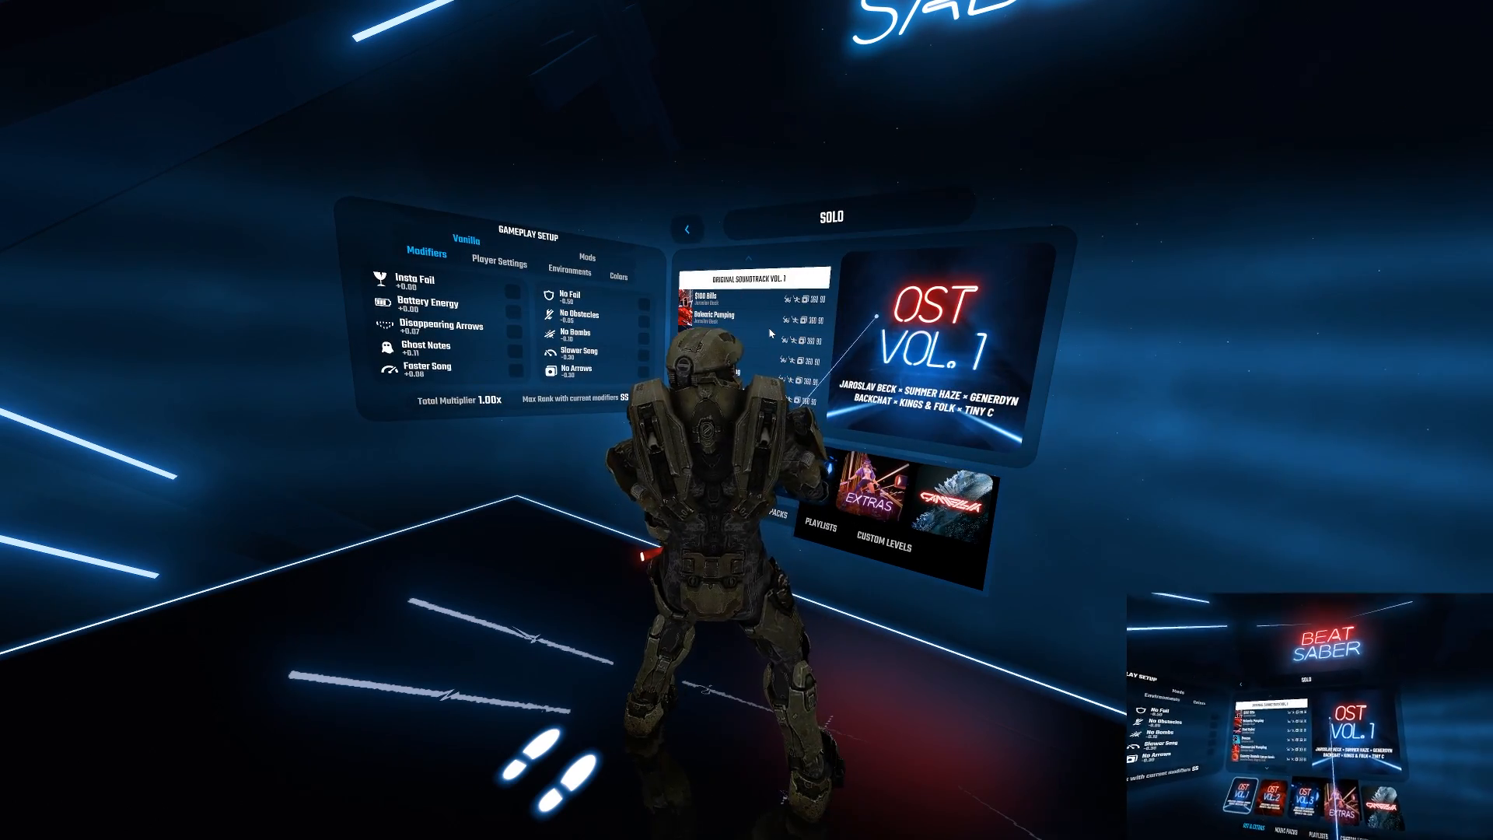